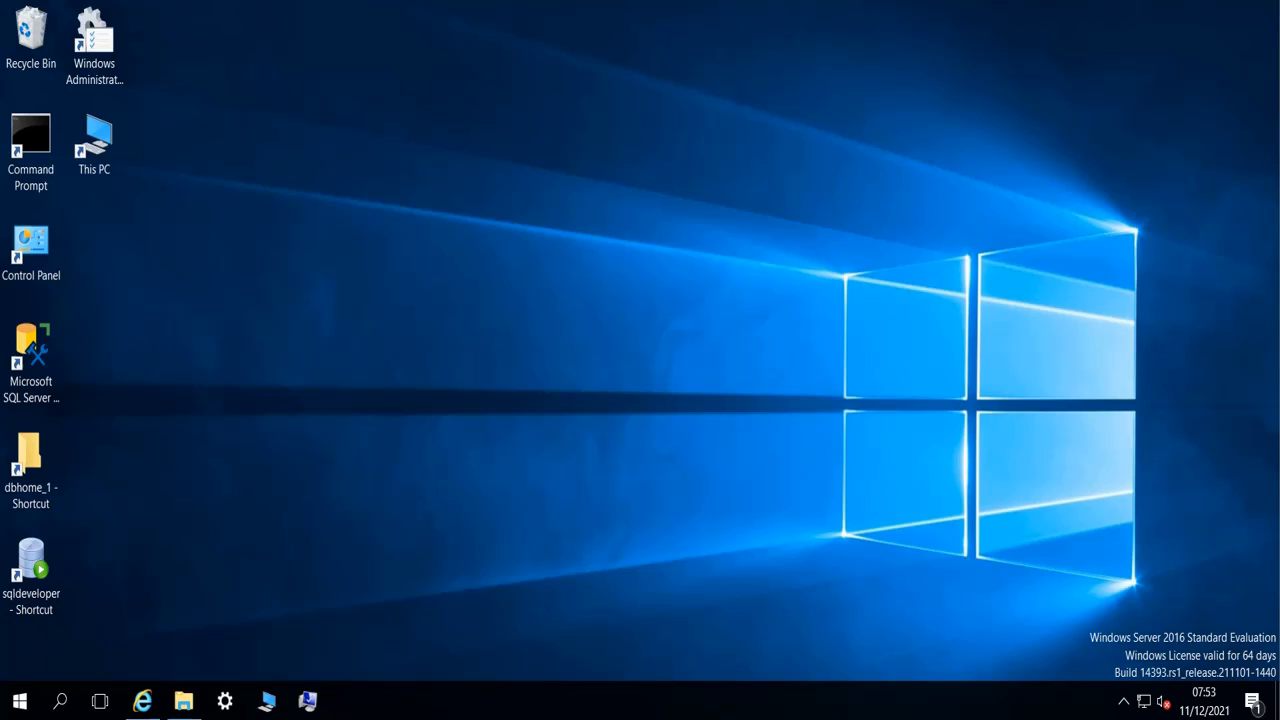
mouse_move(433, 316)
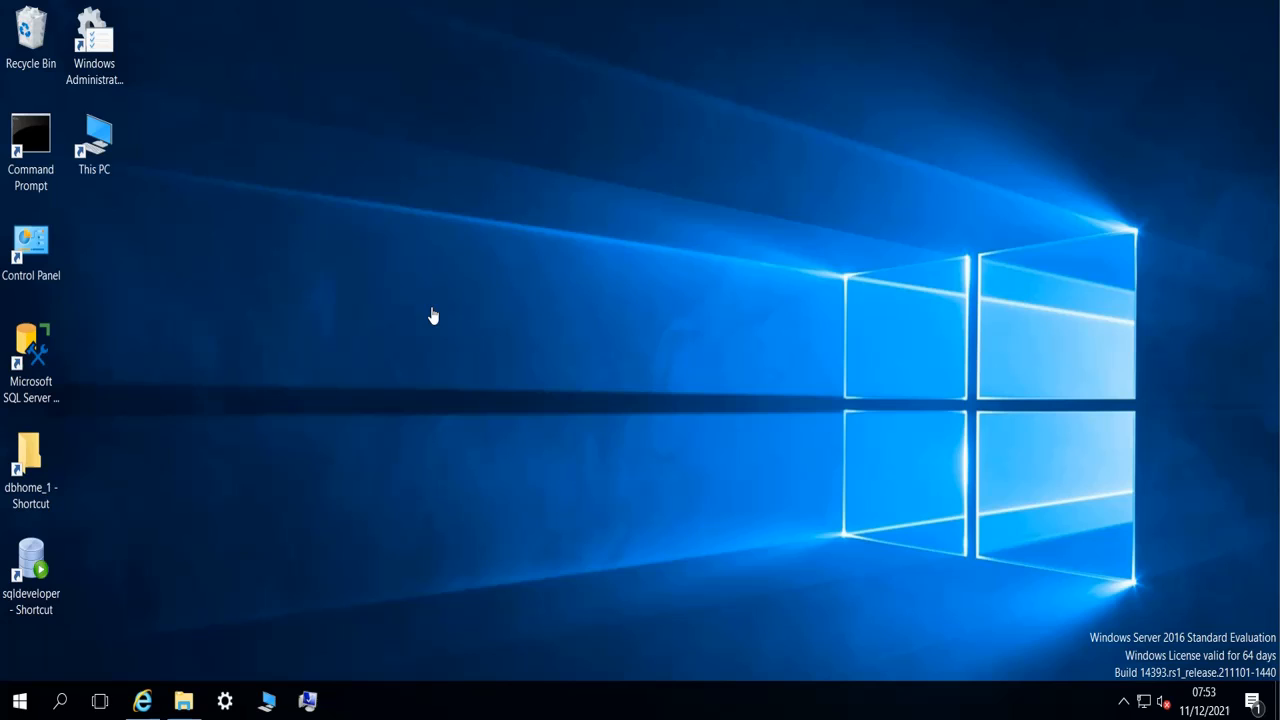
mouse_move(378, 302)
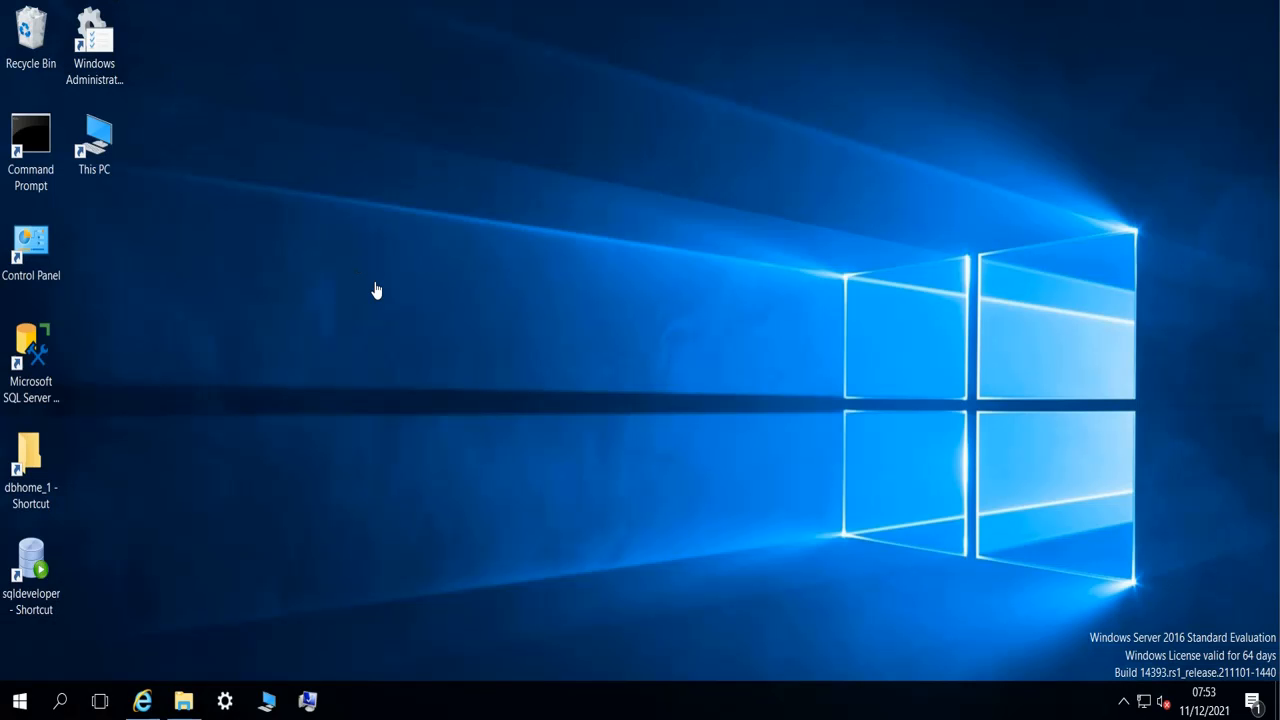
mouse_move(310, 365)
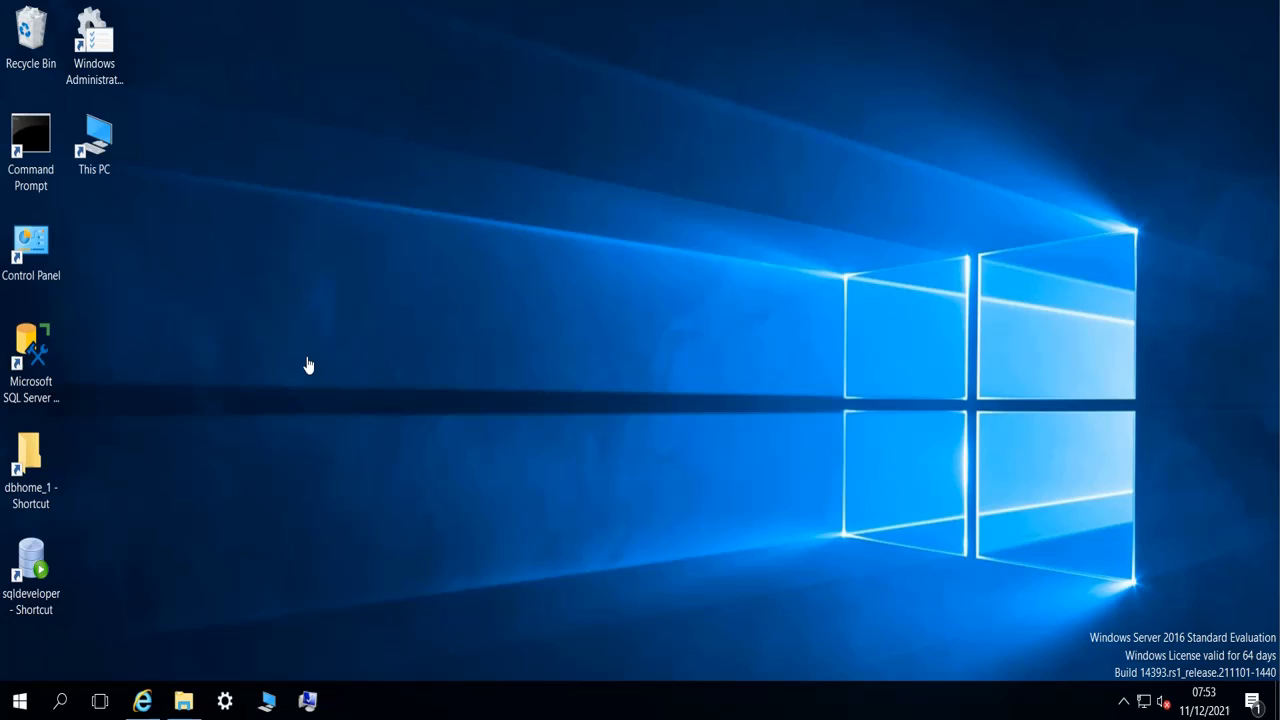
mouse_move(230, 6)
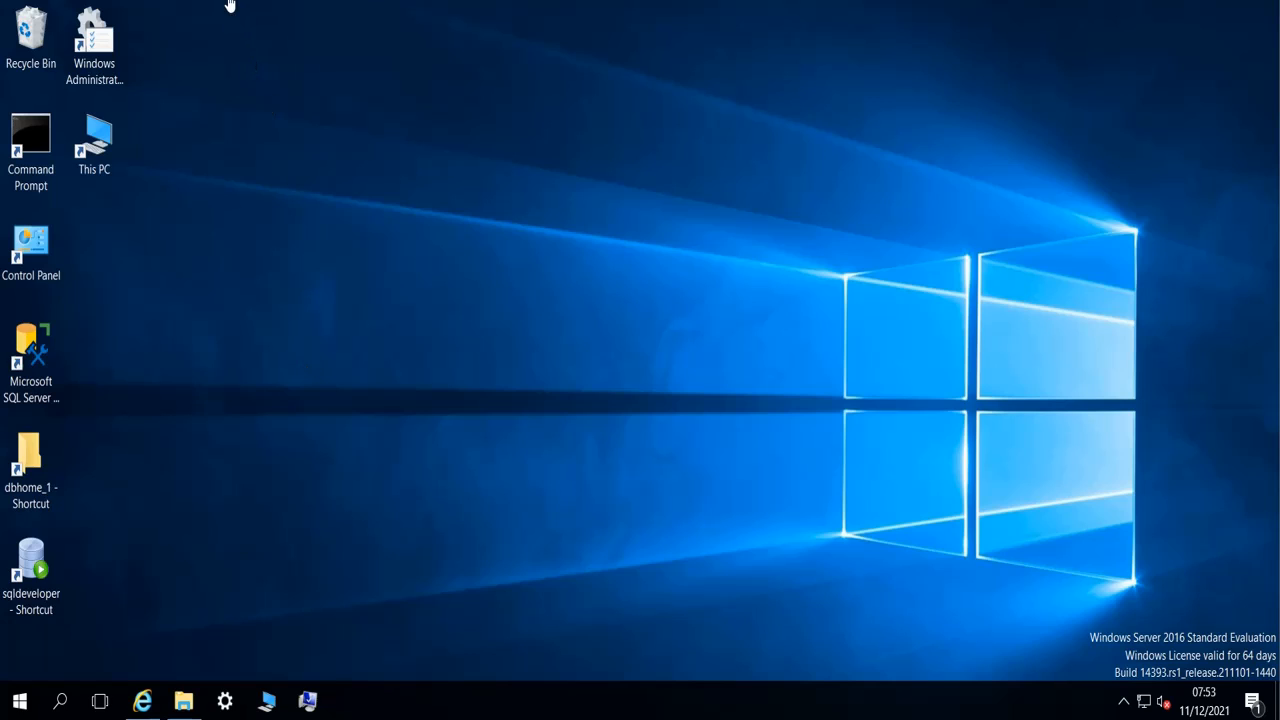
mouse_move(228, 5)
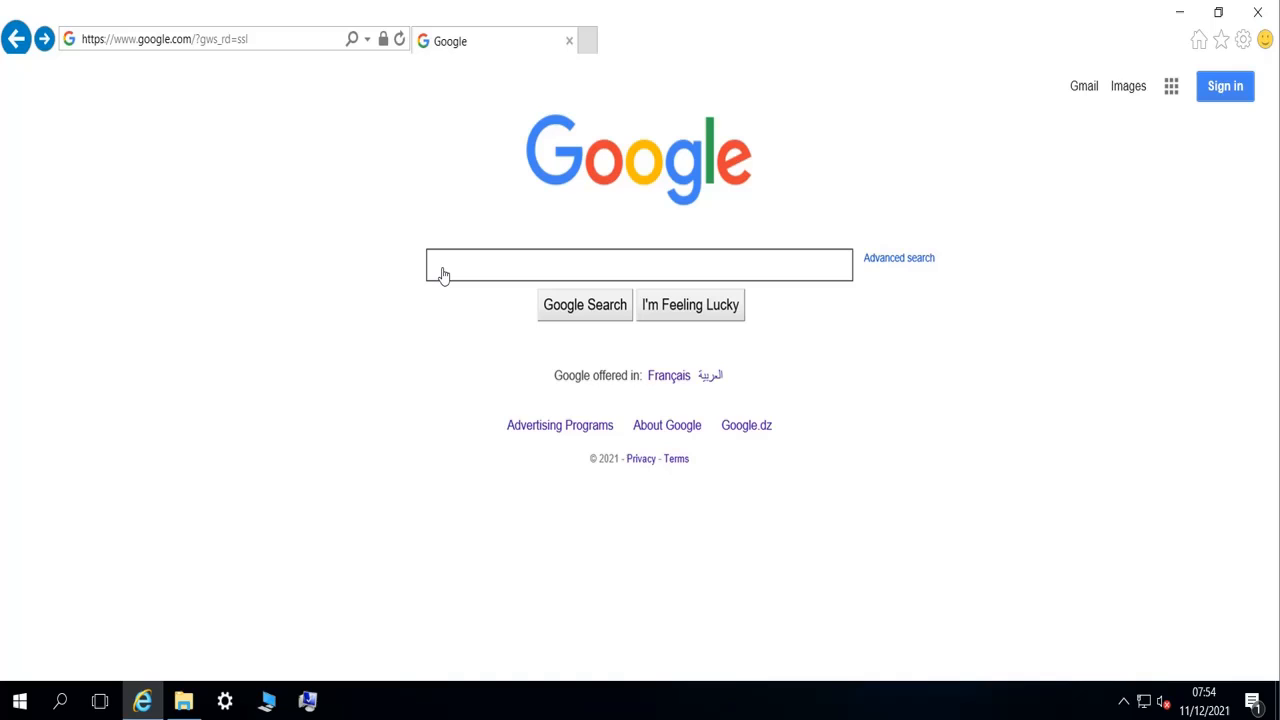
Step: Search Google for 'putty download' and go to the PuTTY release downloads page
text(putty download)
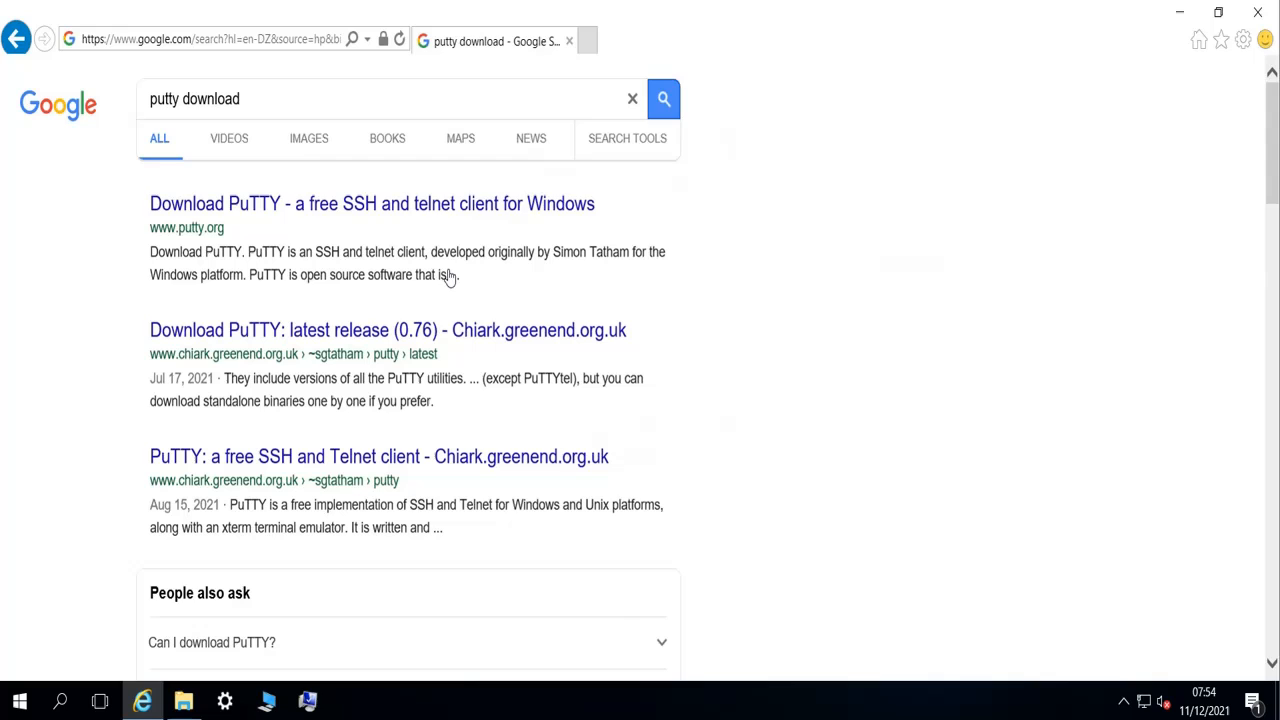
mouse_move(336, 203)
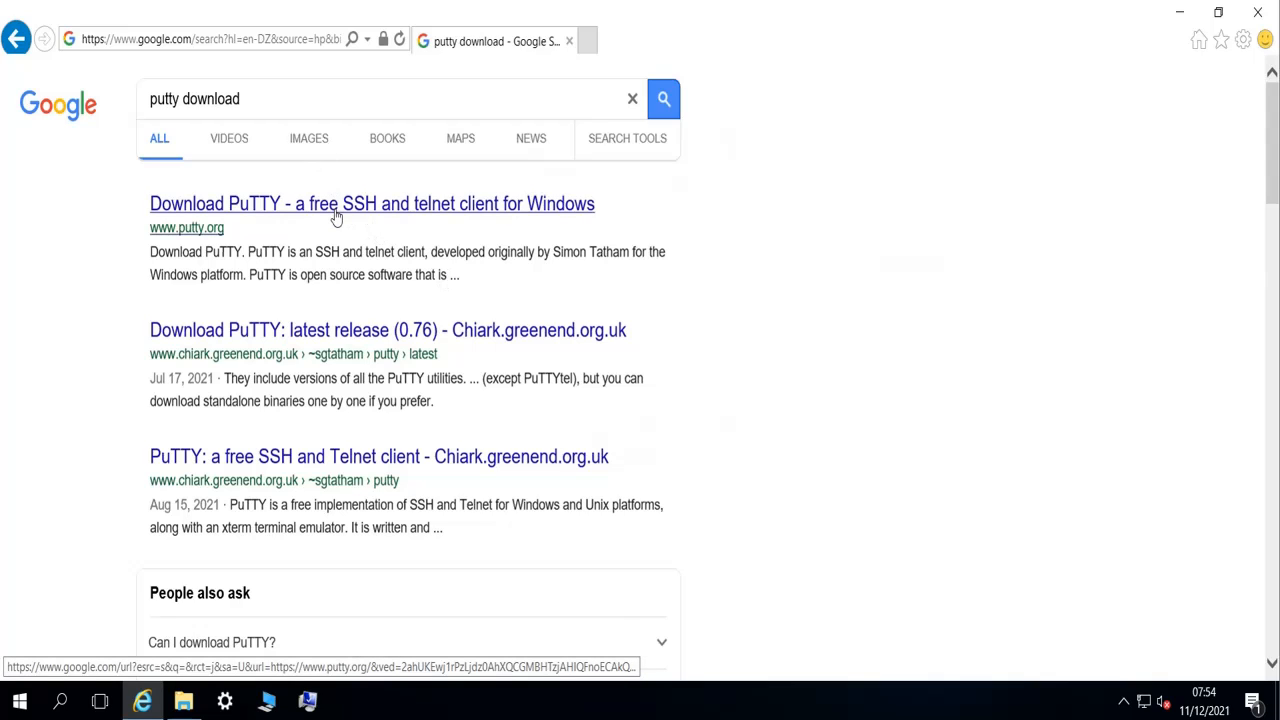
click(372, 203)
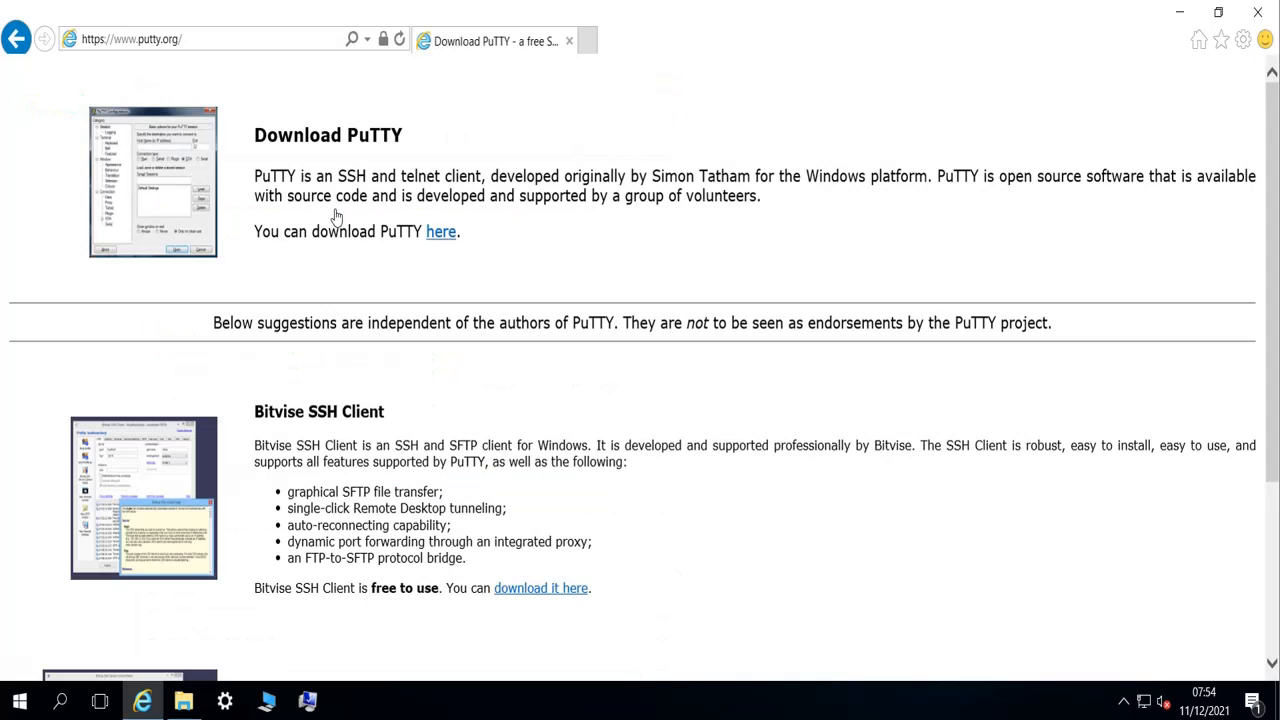
click(441, 231)
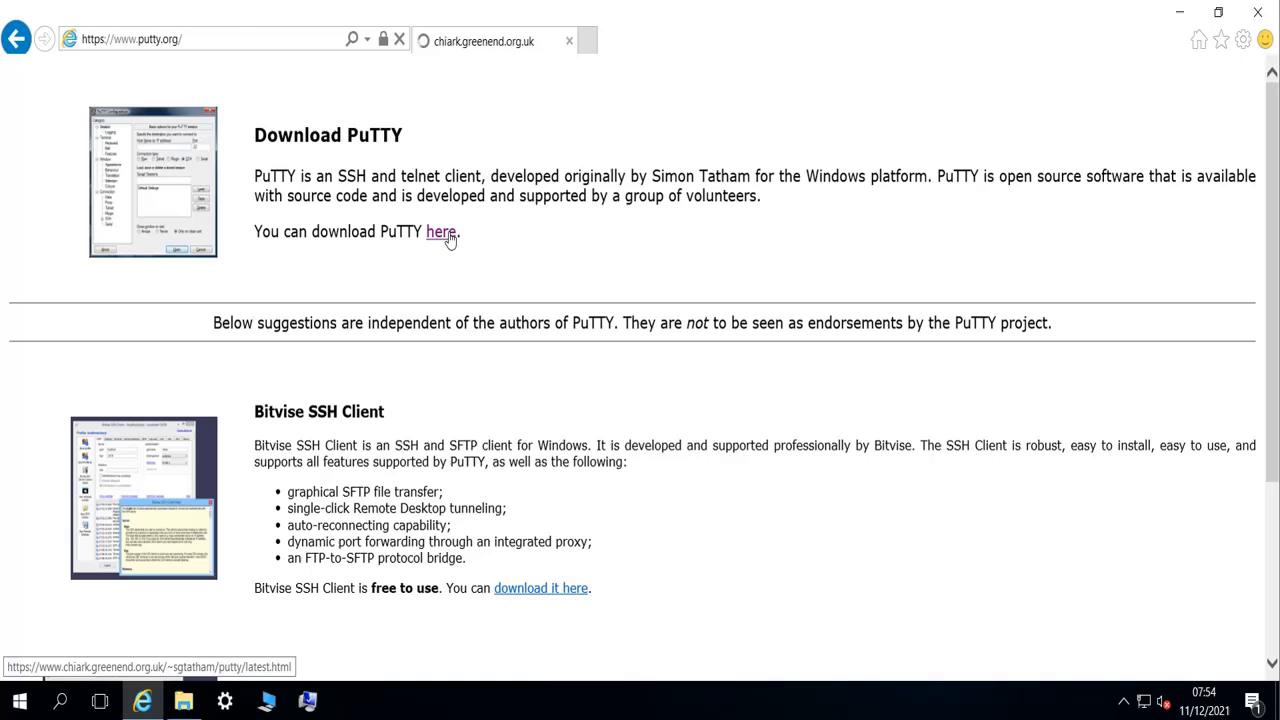
click(441, 231)
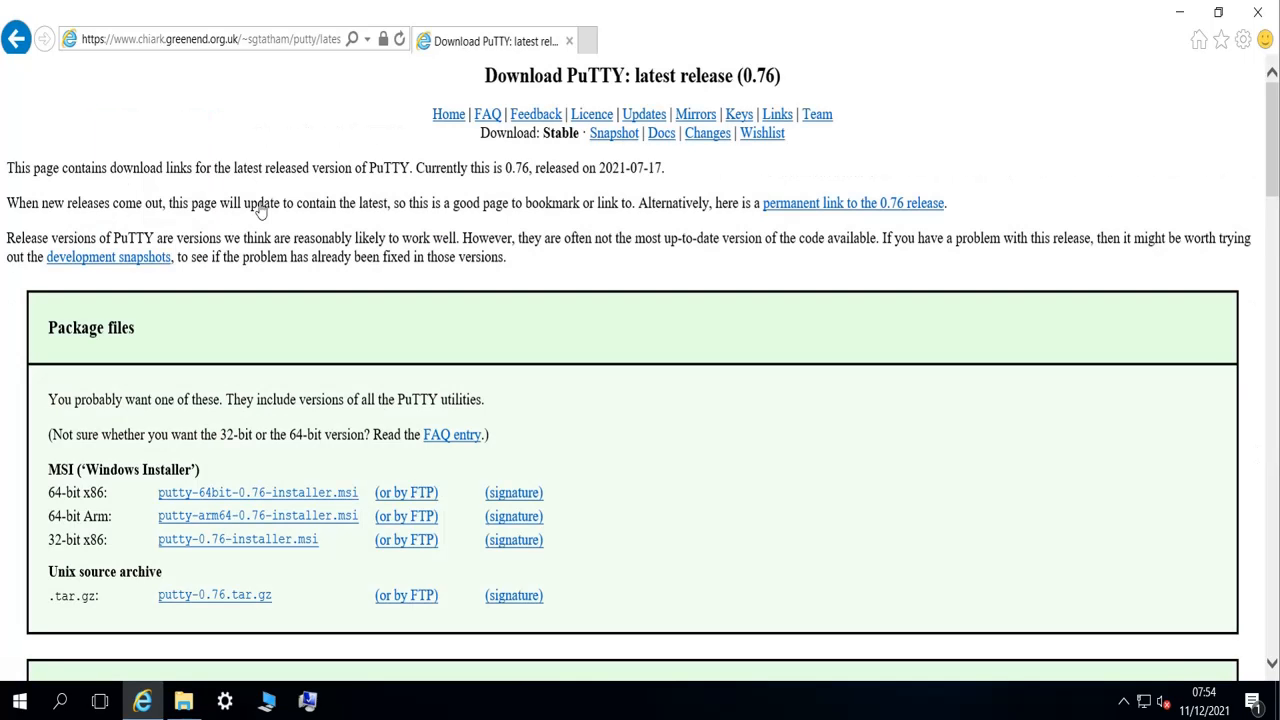
scroll(down, 3)
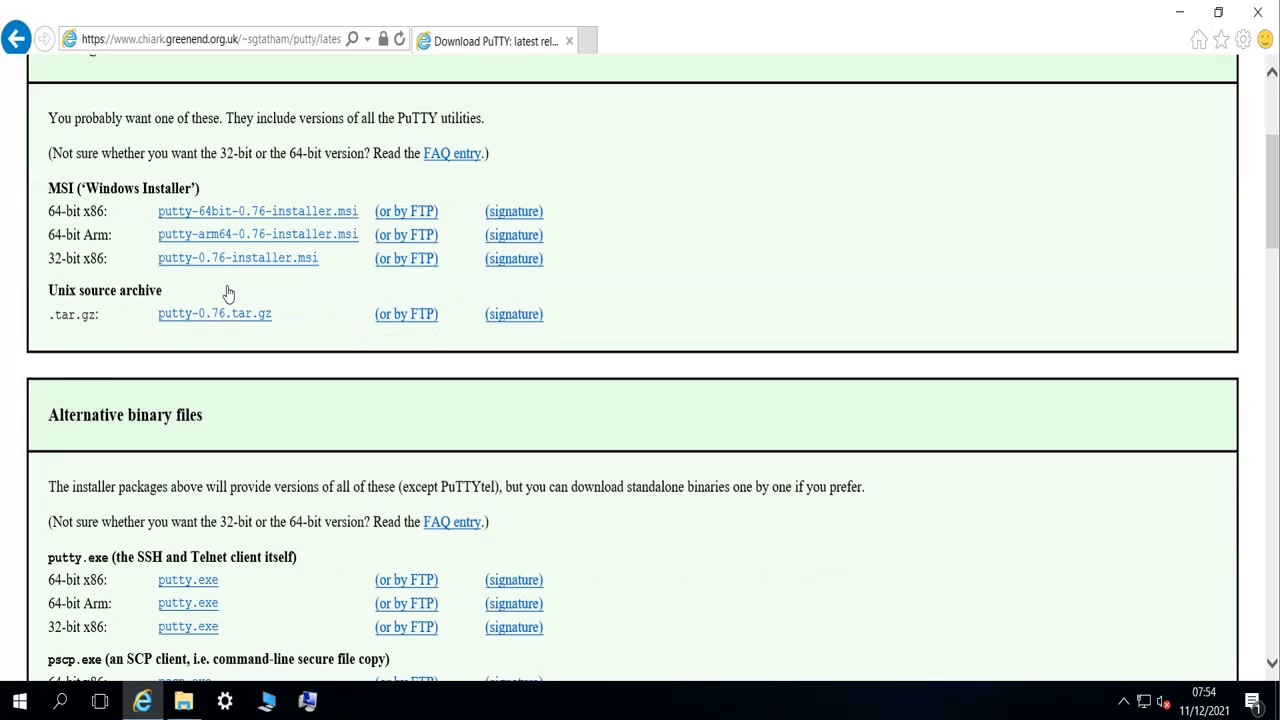
scroll(up, 3)
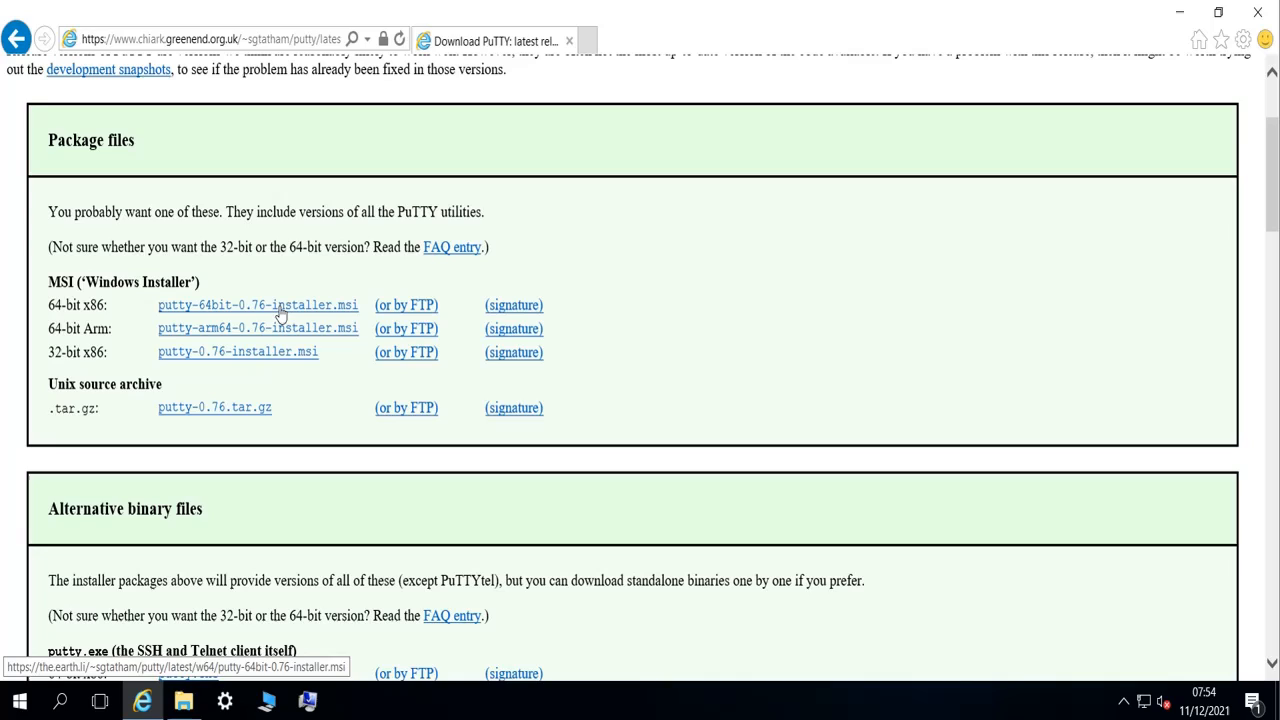
Step: Download and save putty-64bit-0.76-installer.msi, then open its folder
click(257, 305)
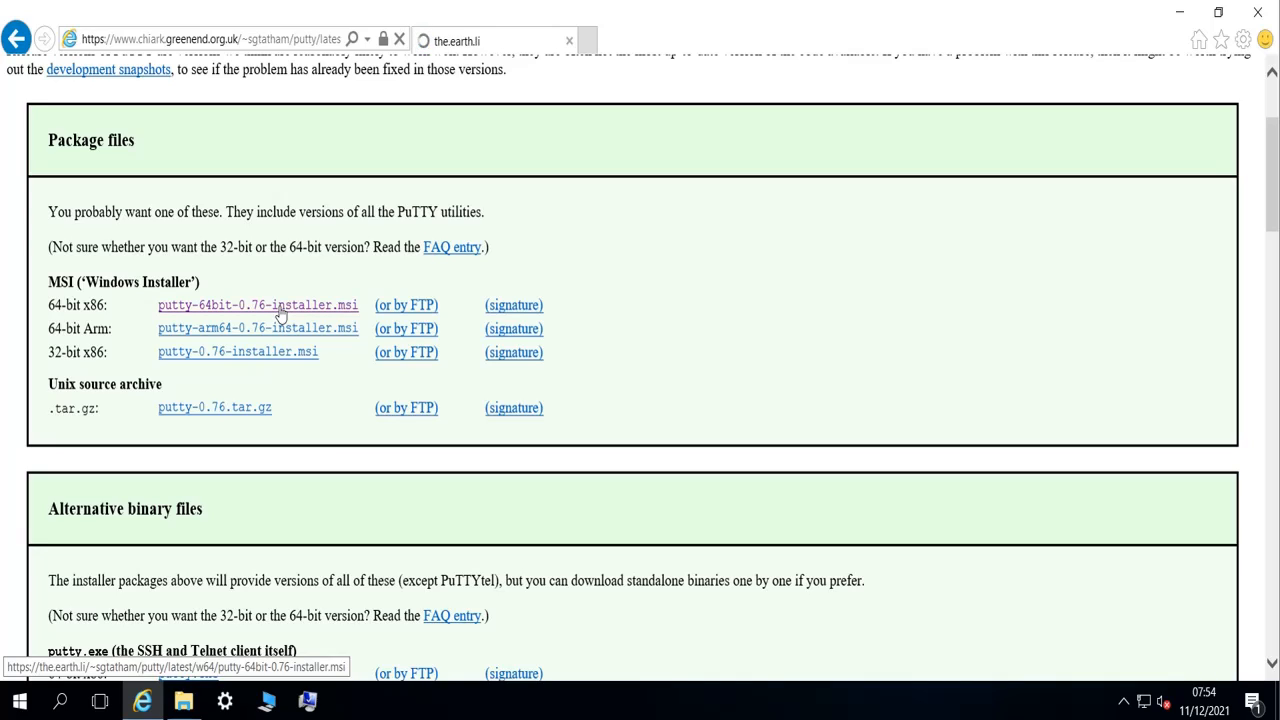
click(257, 305)
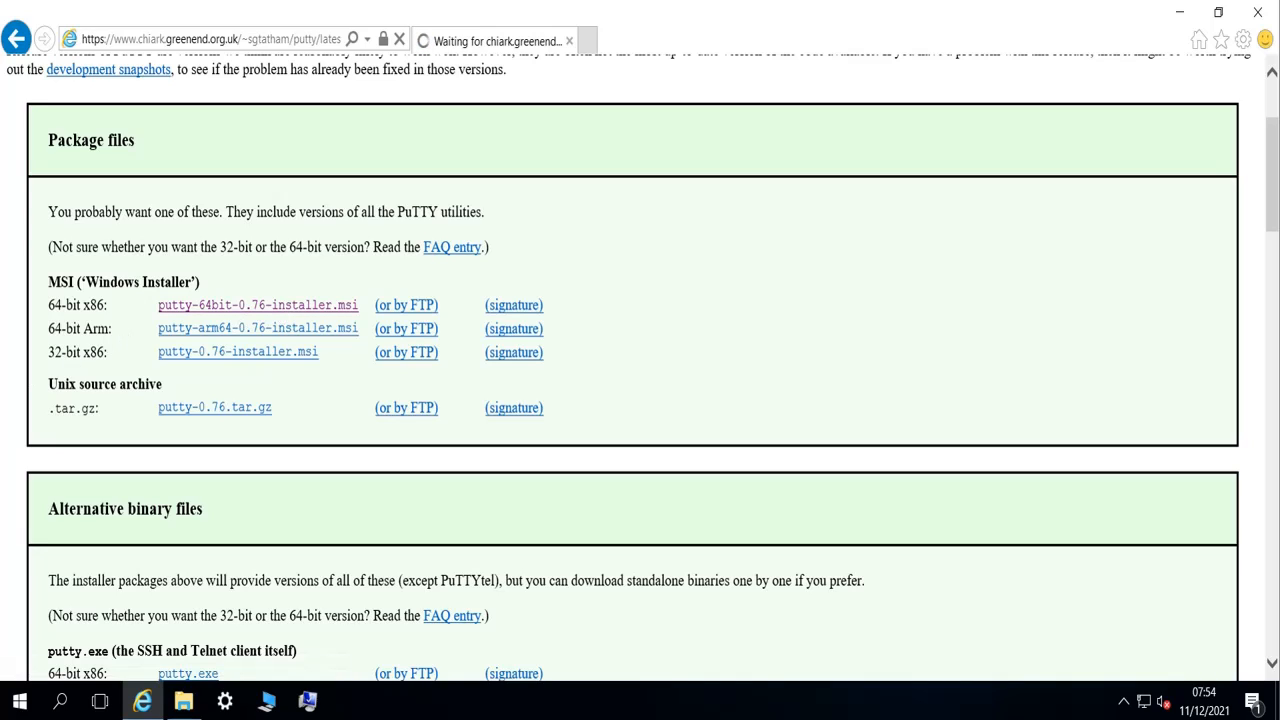
click(257, 305)
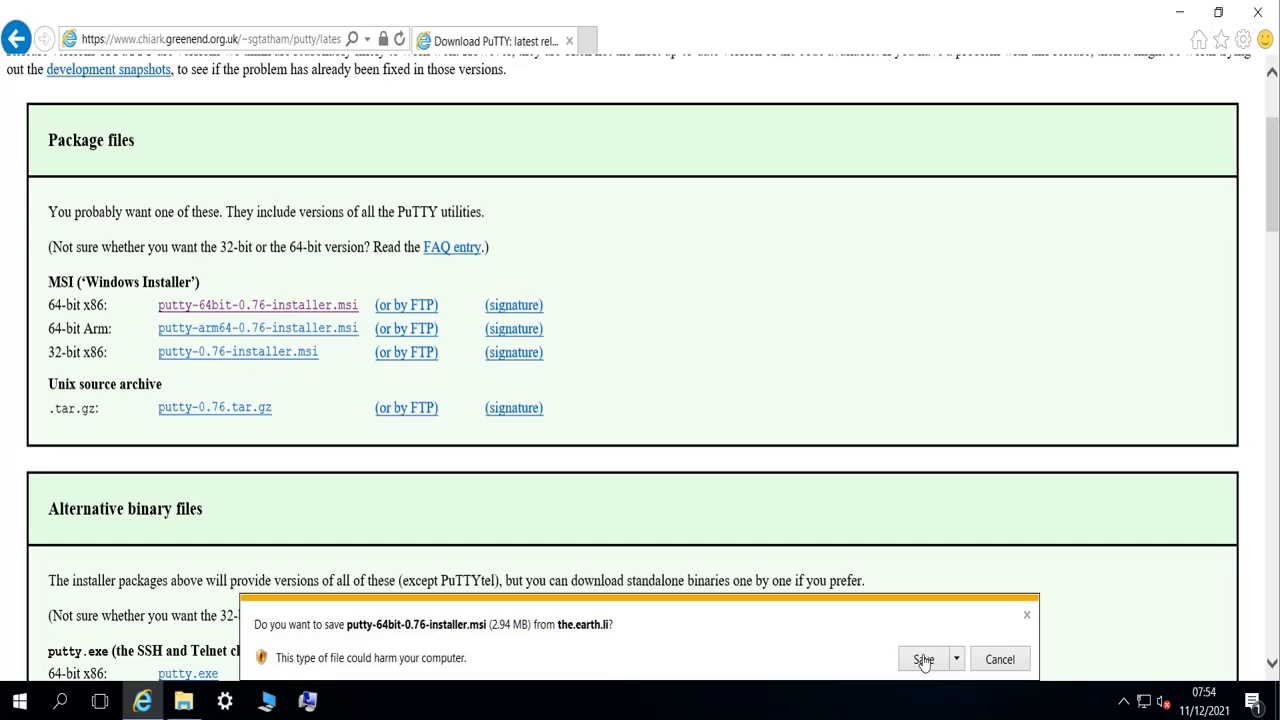
click(922, 659)
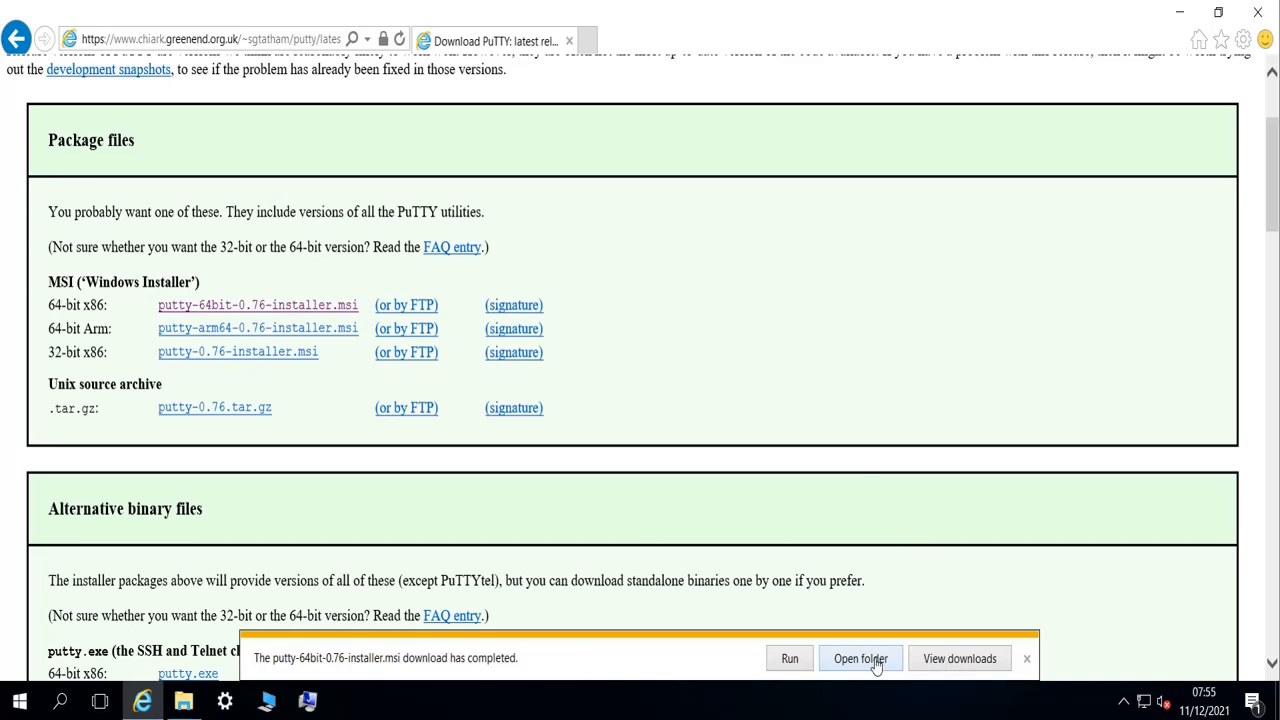
click(859, 658)
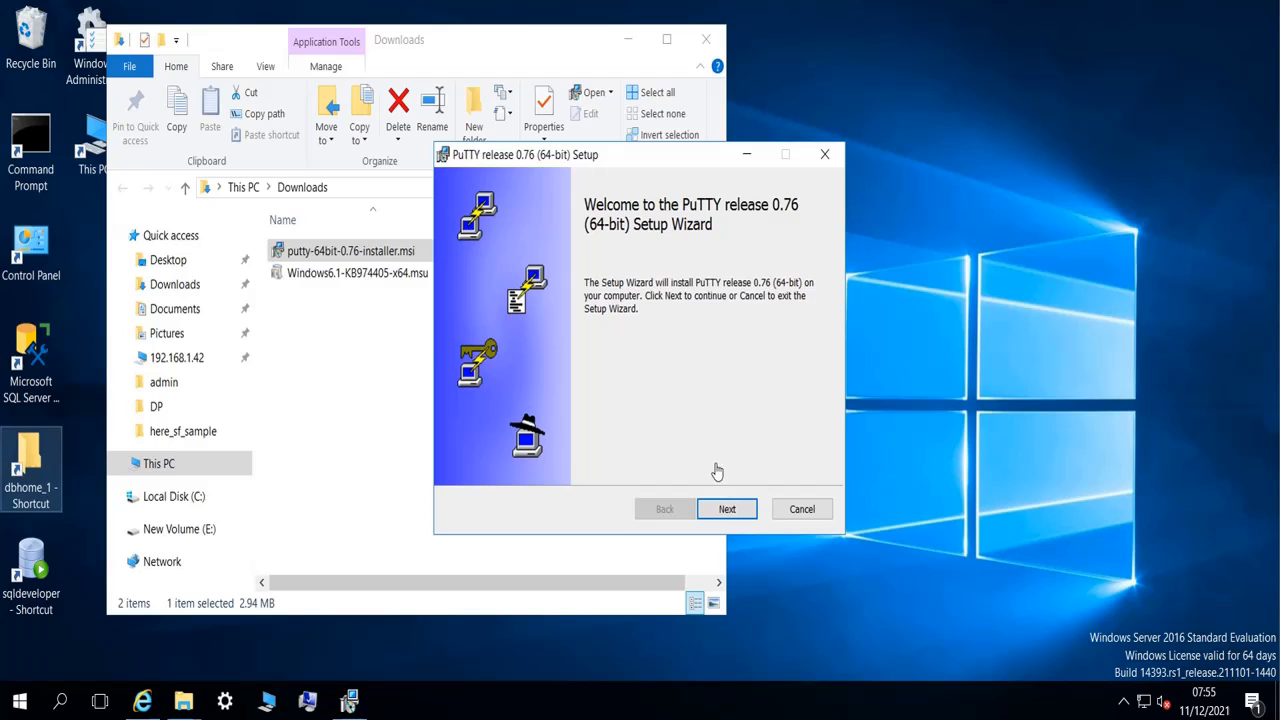
Step: Install PuTTY 0.76 at the default location with a desktop shortcut, skipping the README
click(727, 509)
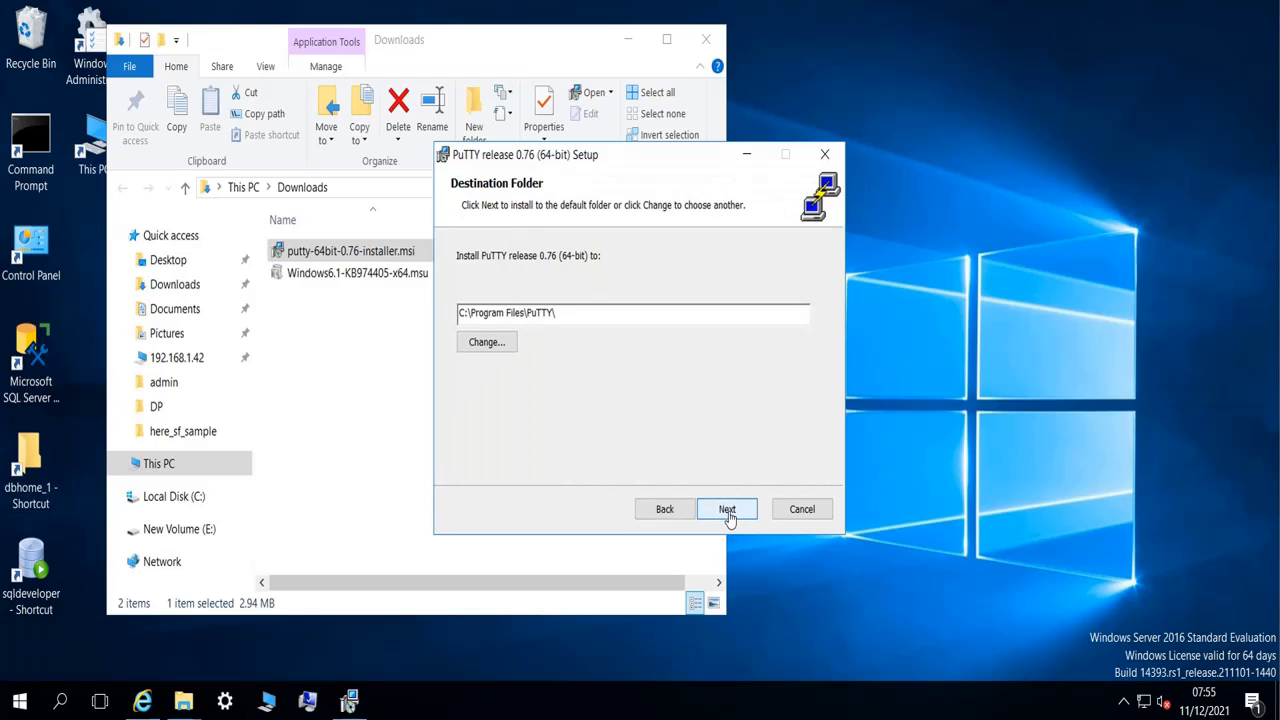
click(727, 509)
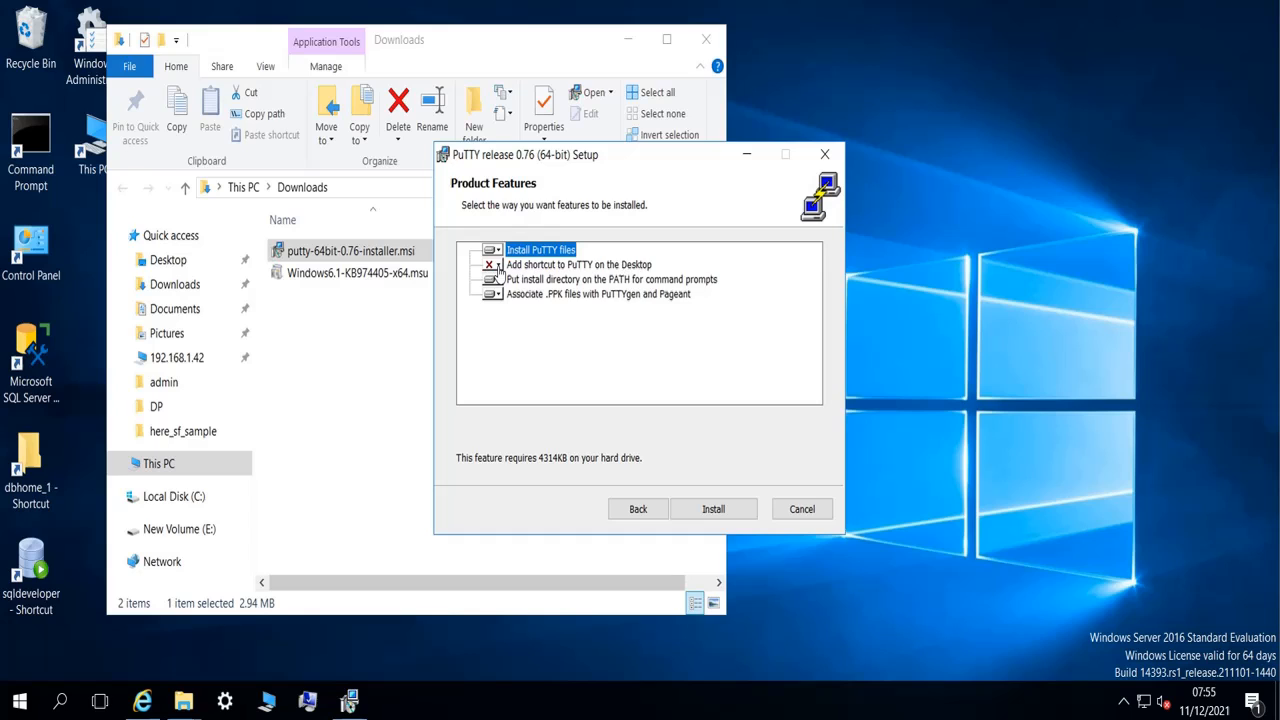
click(579, 264)
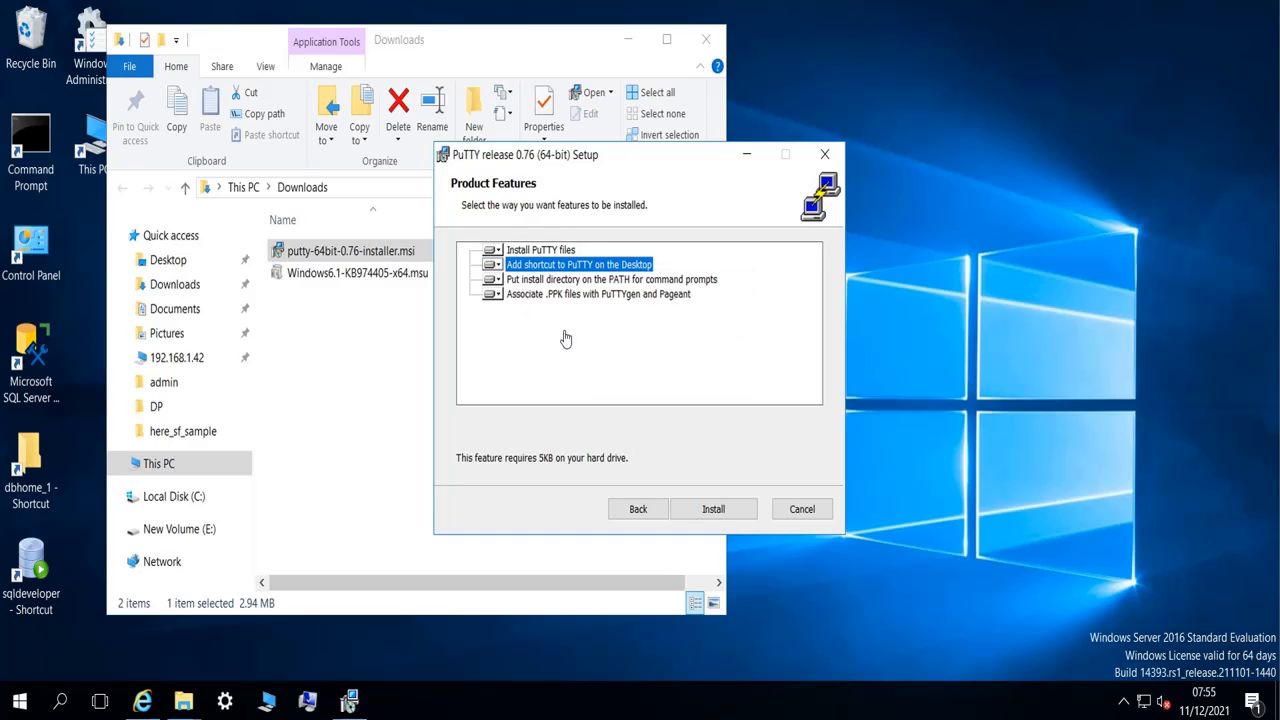
click(713, 509)
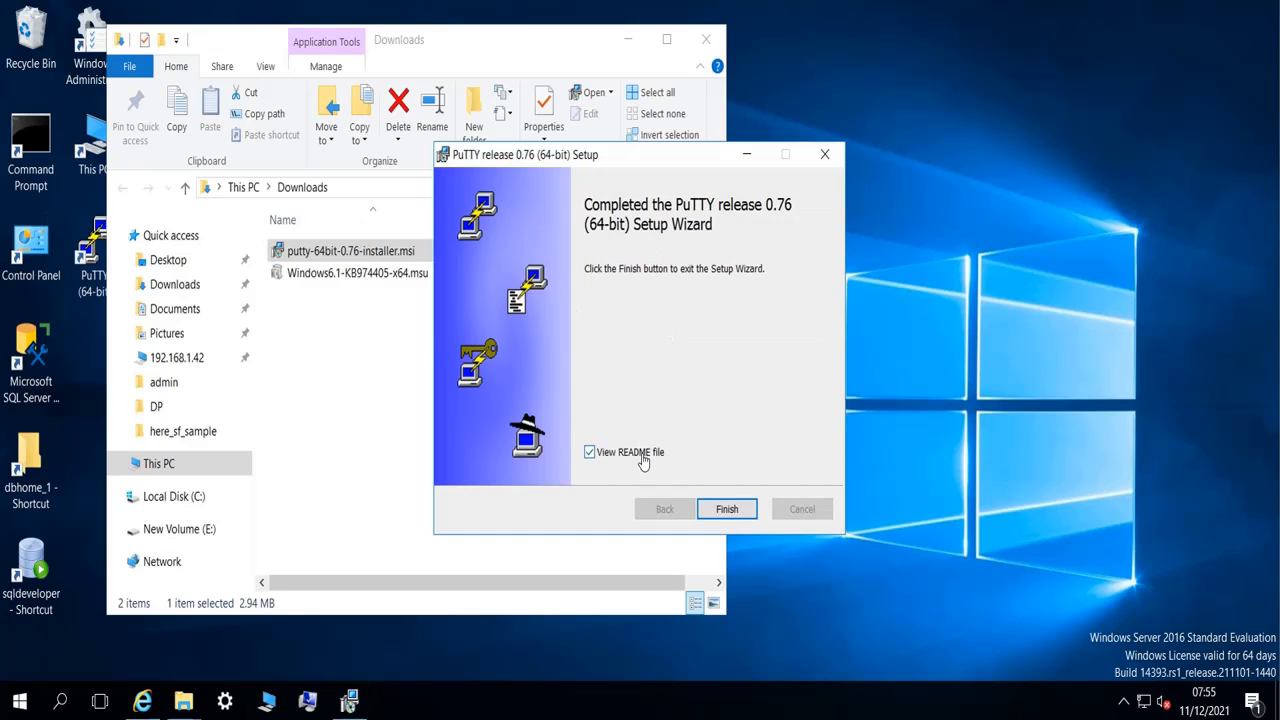
click(589, 452)
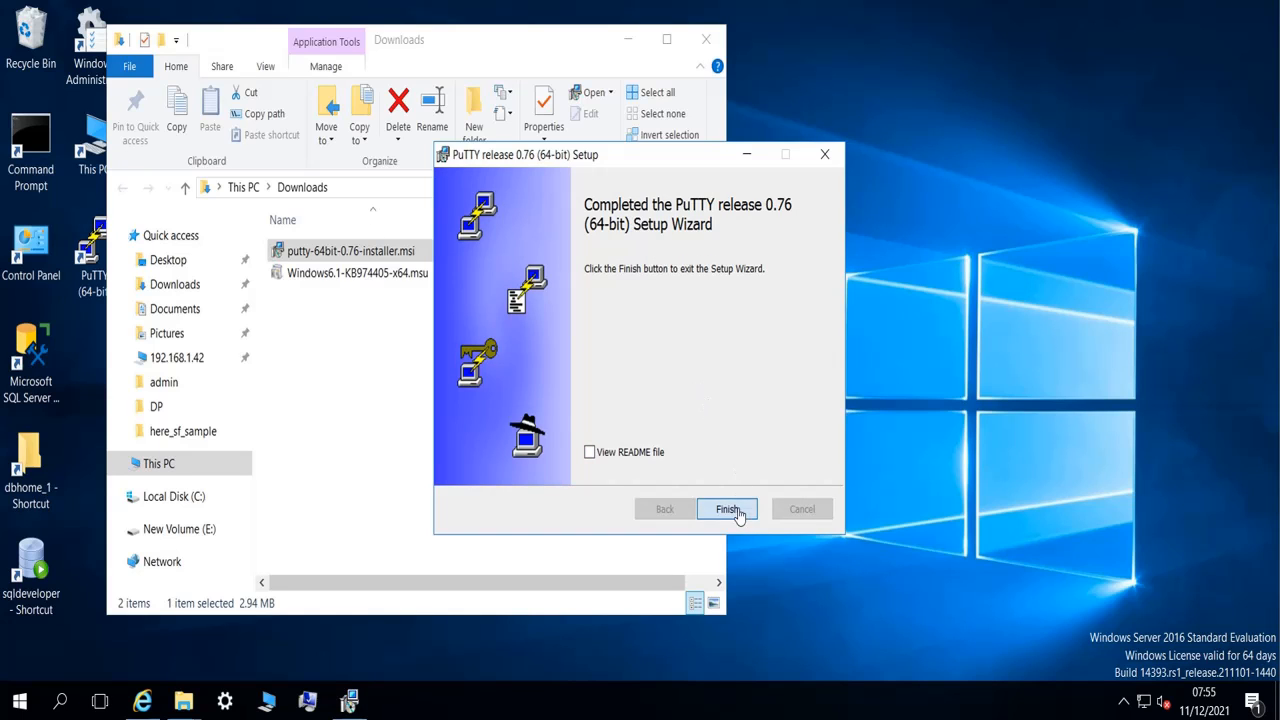
click(727, 509)
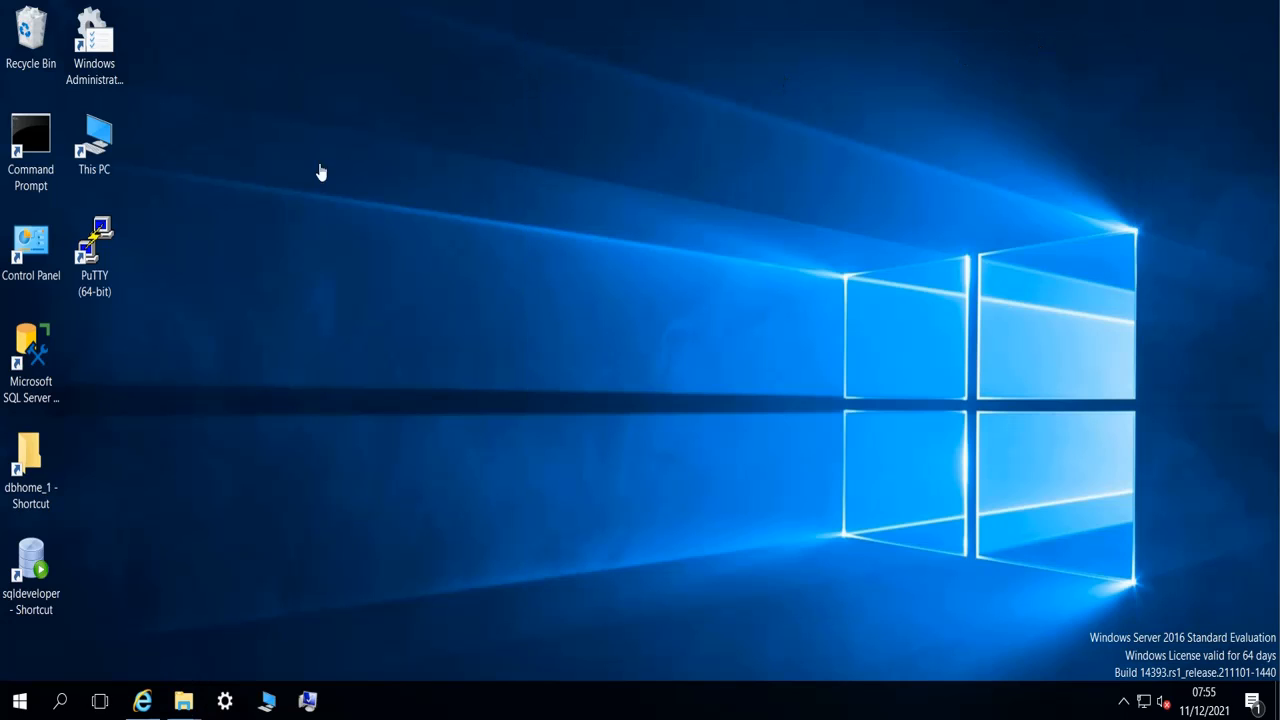
Step: Launch PuTTY (64-bit) from the desktop and begin typing host address 192.168
click(94, 248)
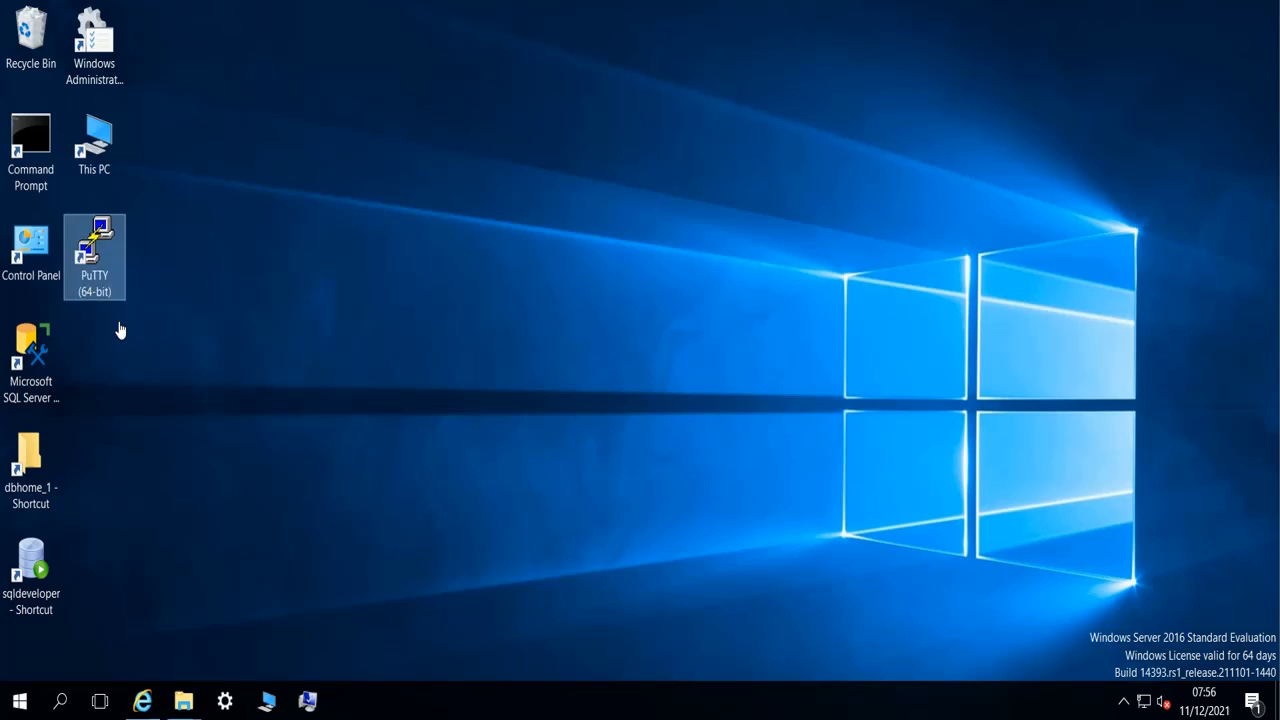
double_click(94, 247)
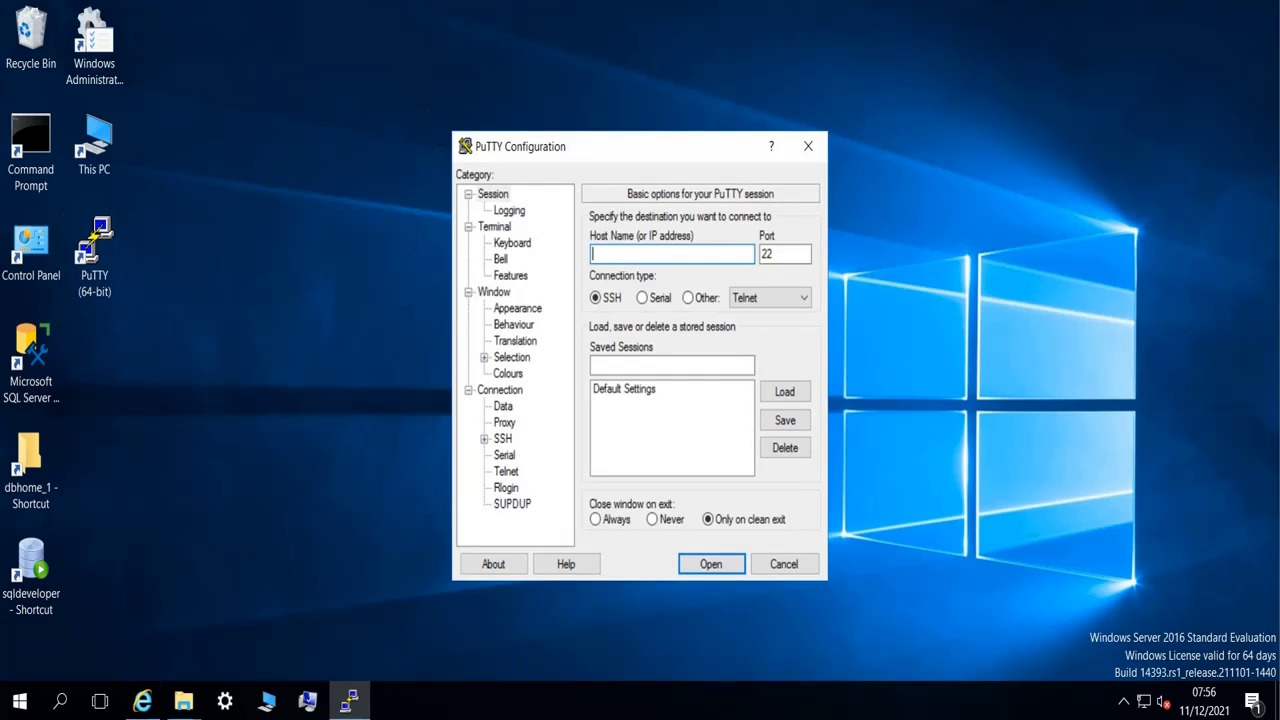
mouse_move(218, 347)
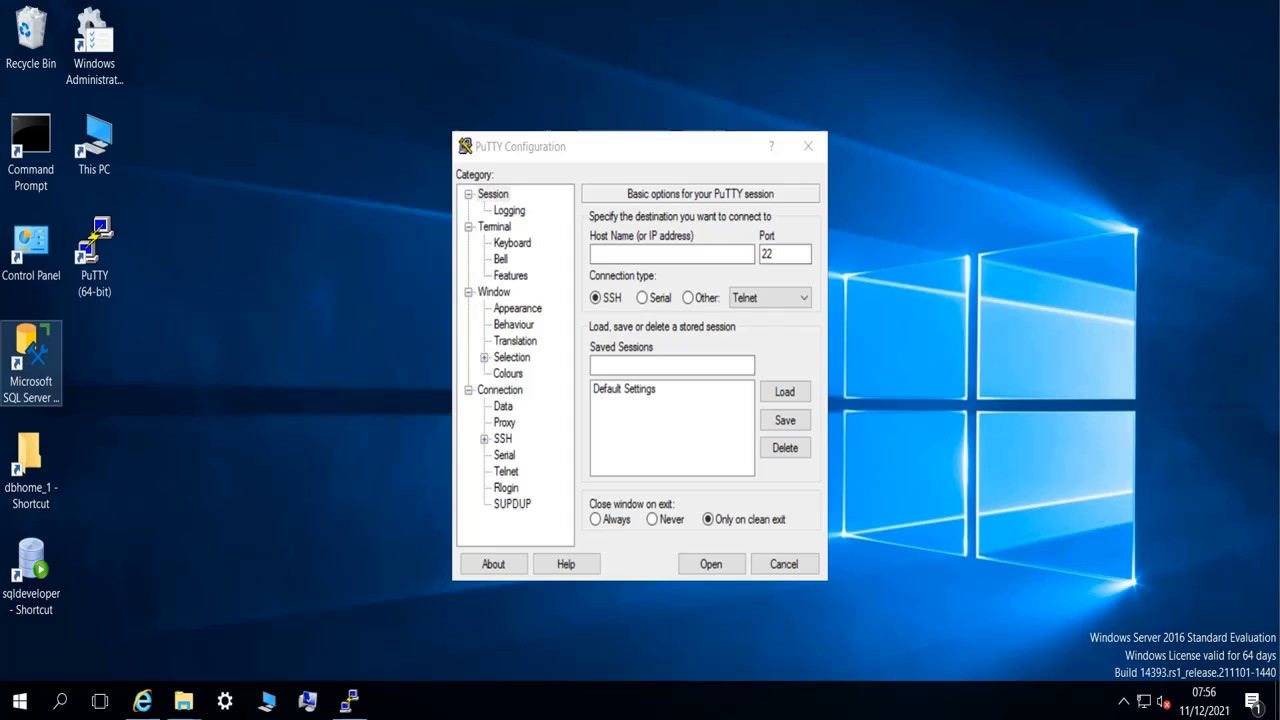
click(491, 193)
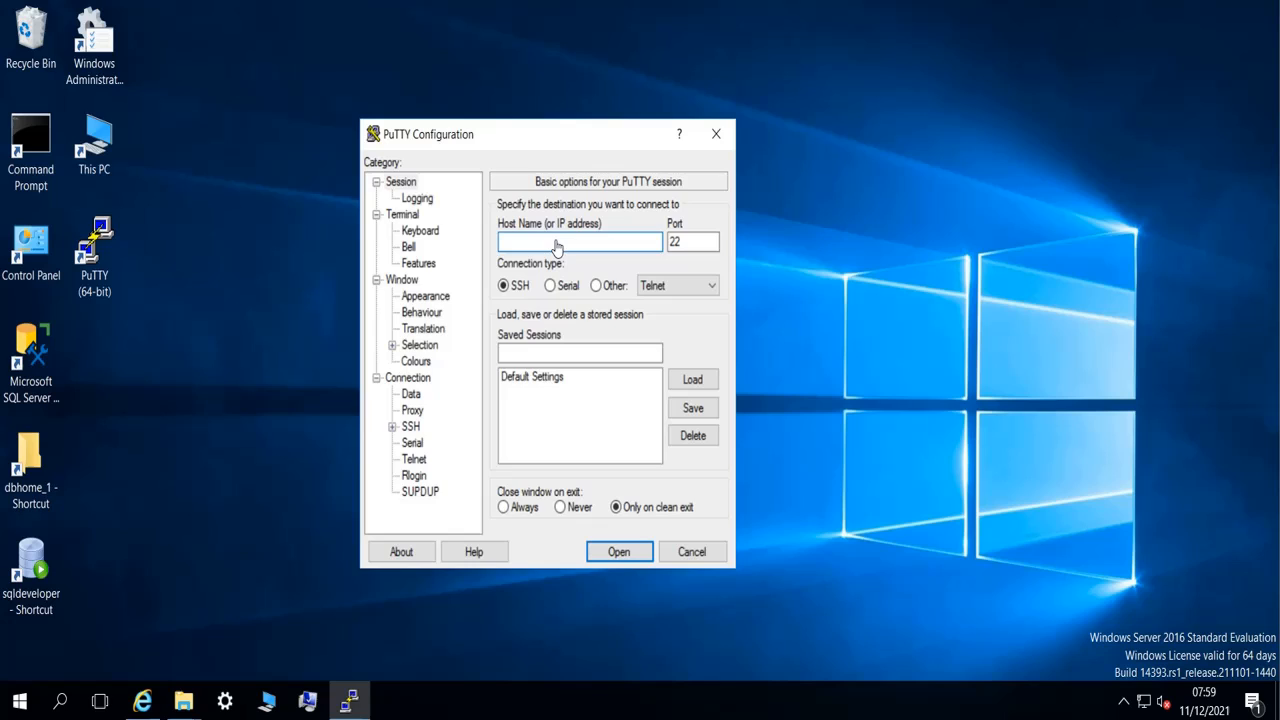
click(580, 241)
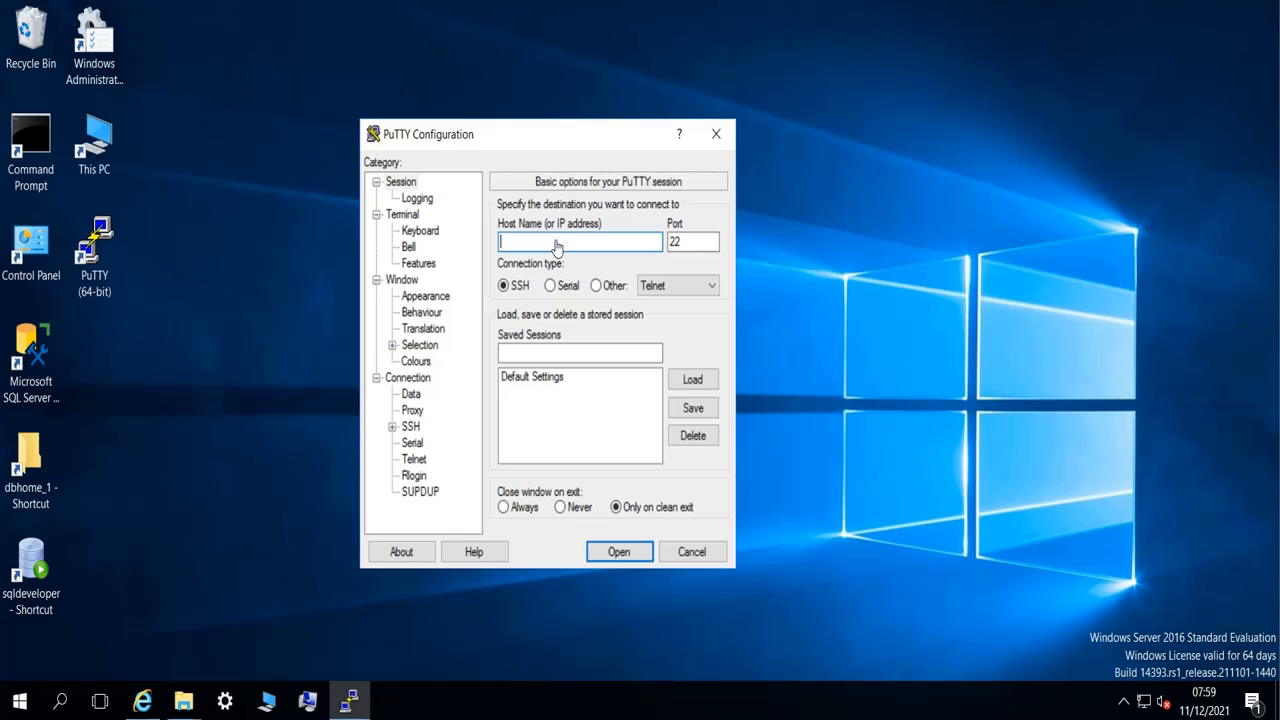
mouse_move(543, 242)
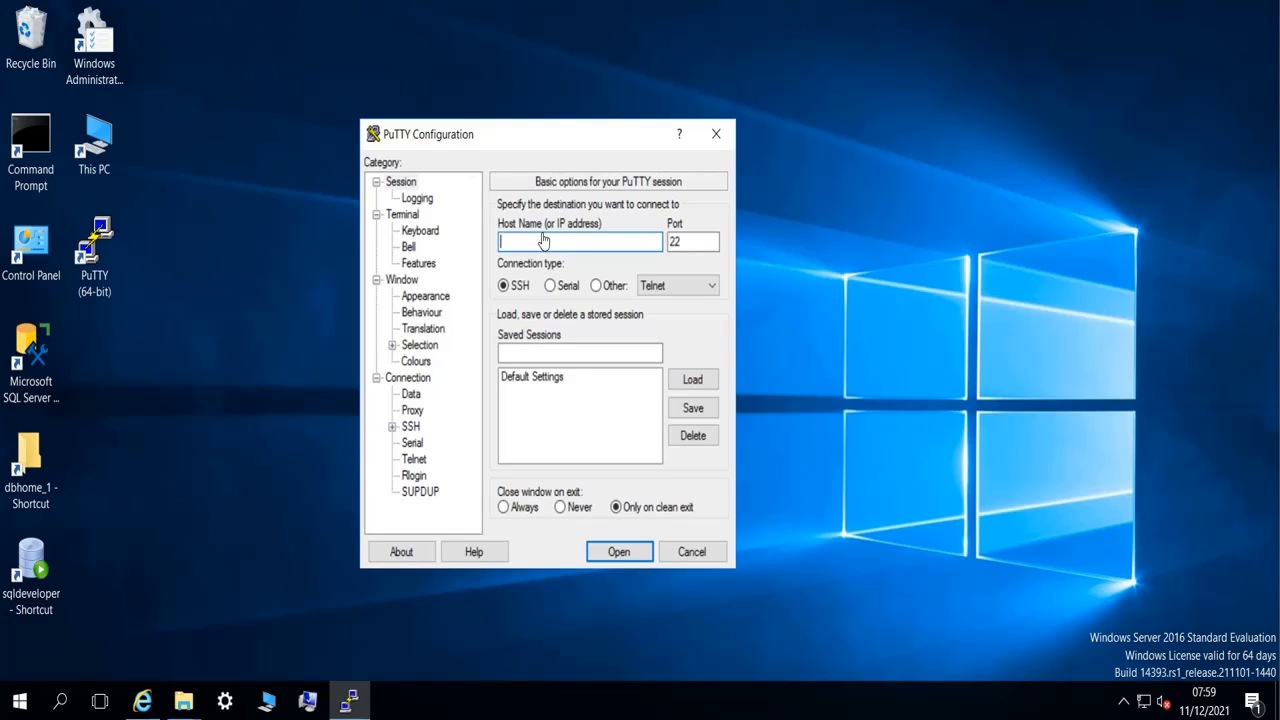
text(192)
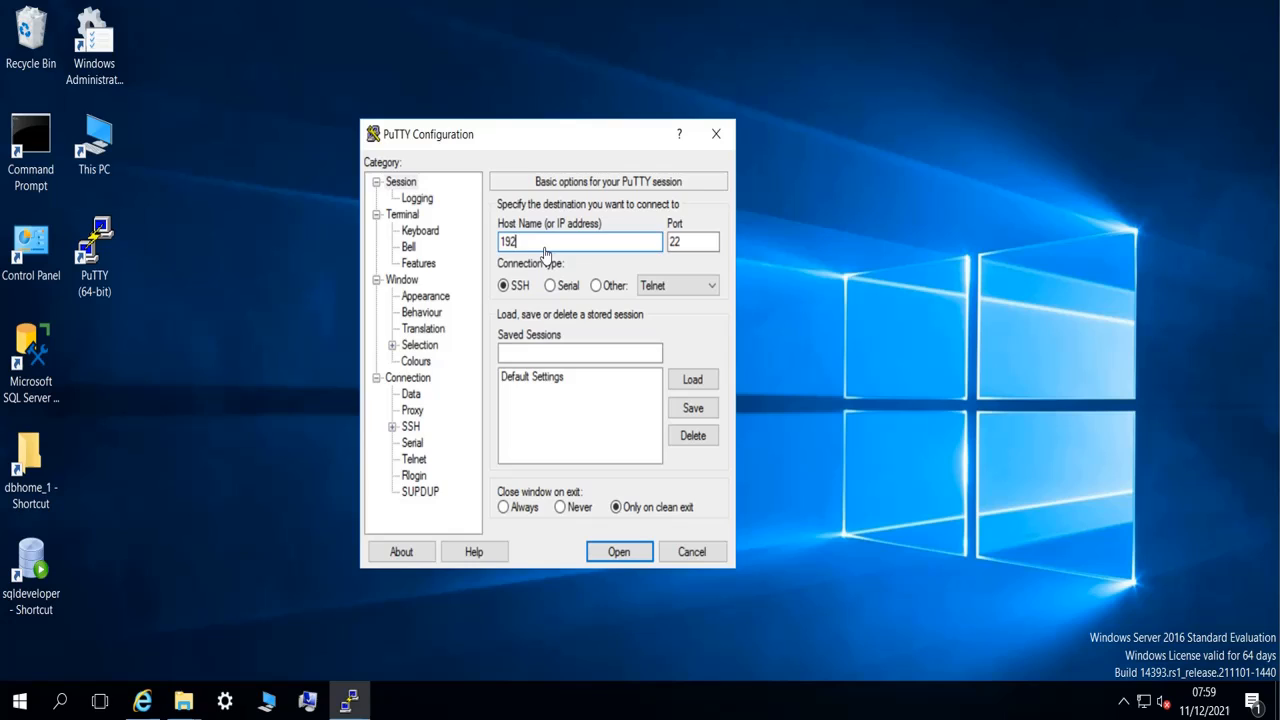
text(.168)
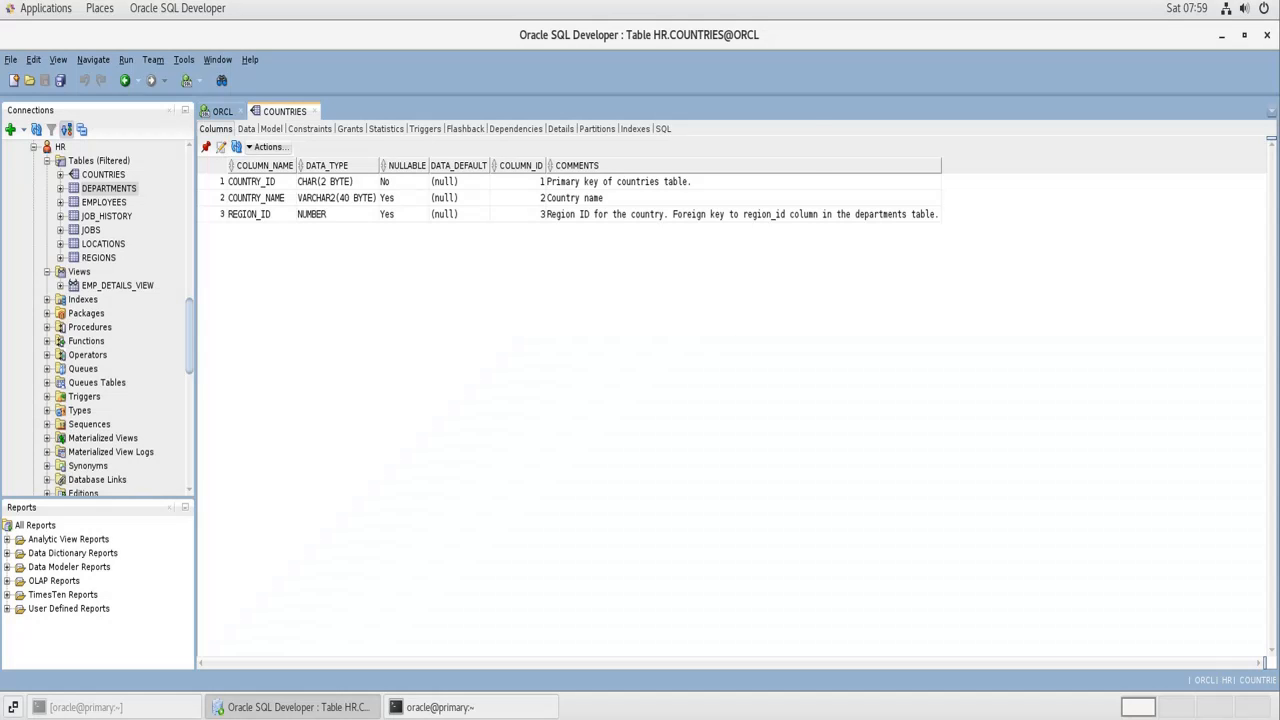
Step: Run 'ip a' in the Linux terminal and select the ens33 address 192.168.1.42
click(440, 707)
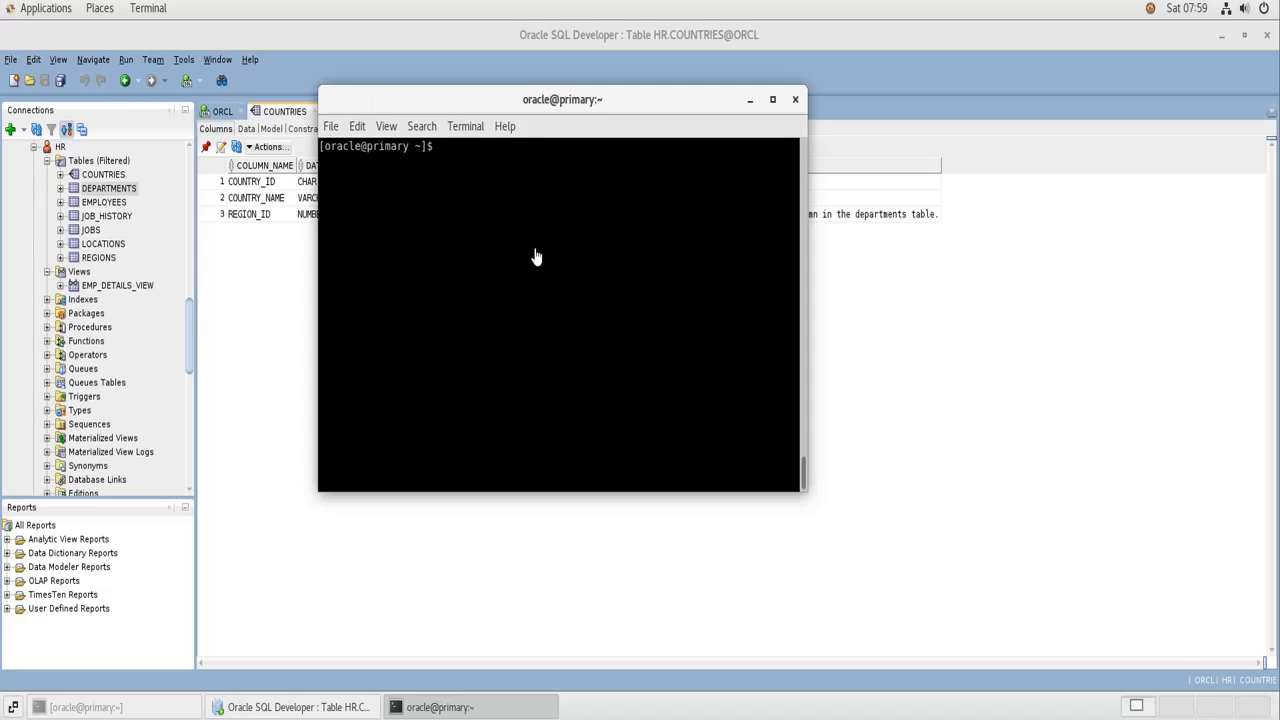
text(ip a)
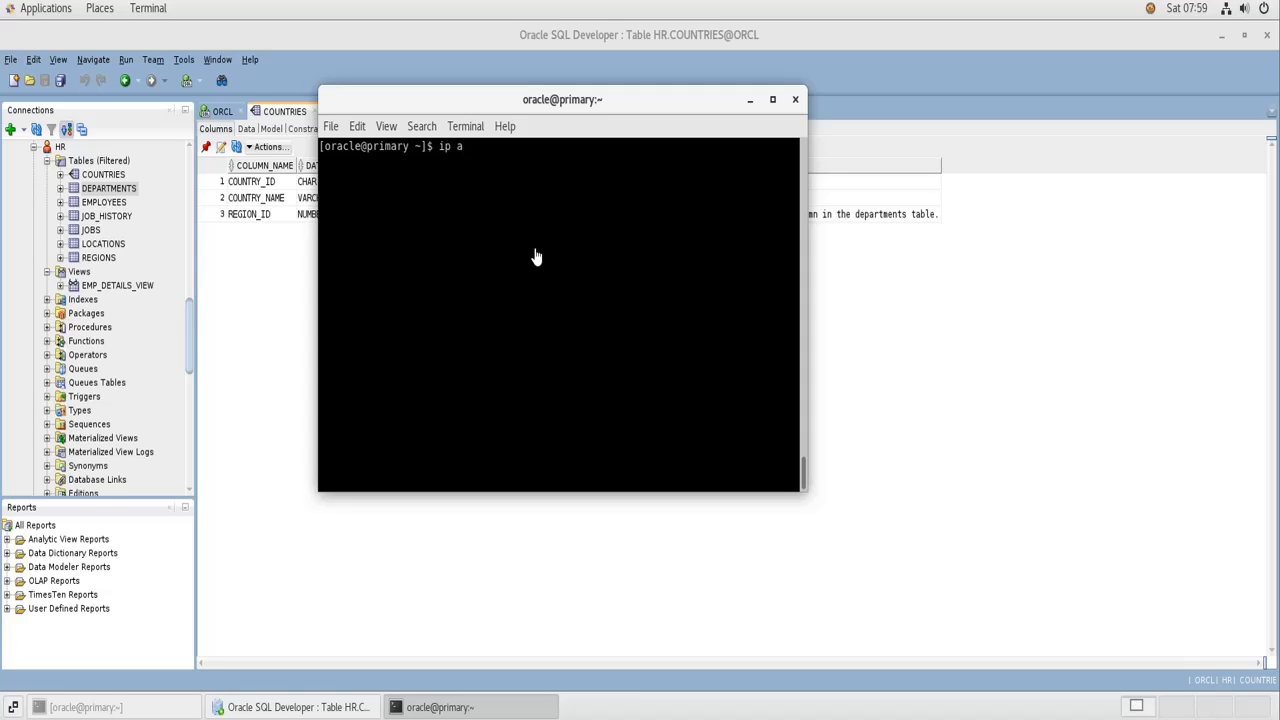
key(Return)
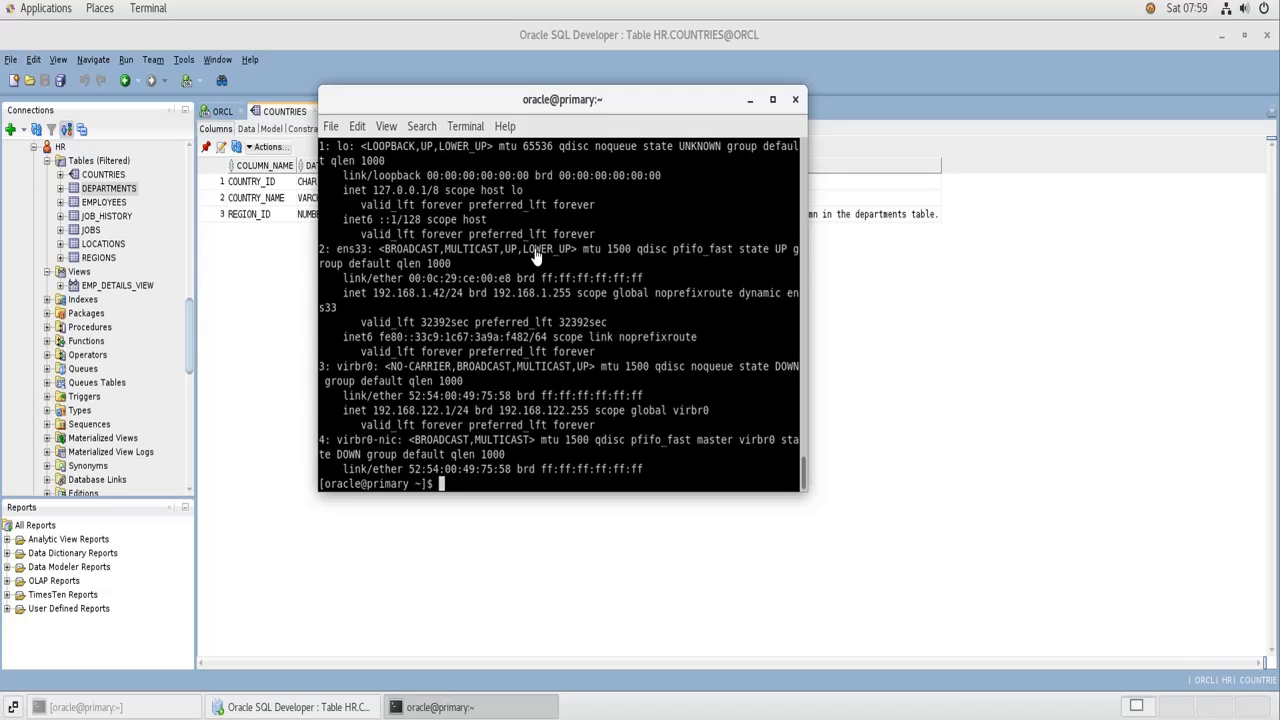
mouse_move(380, 305)
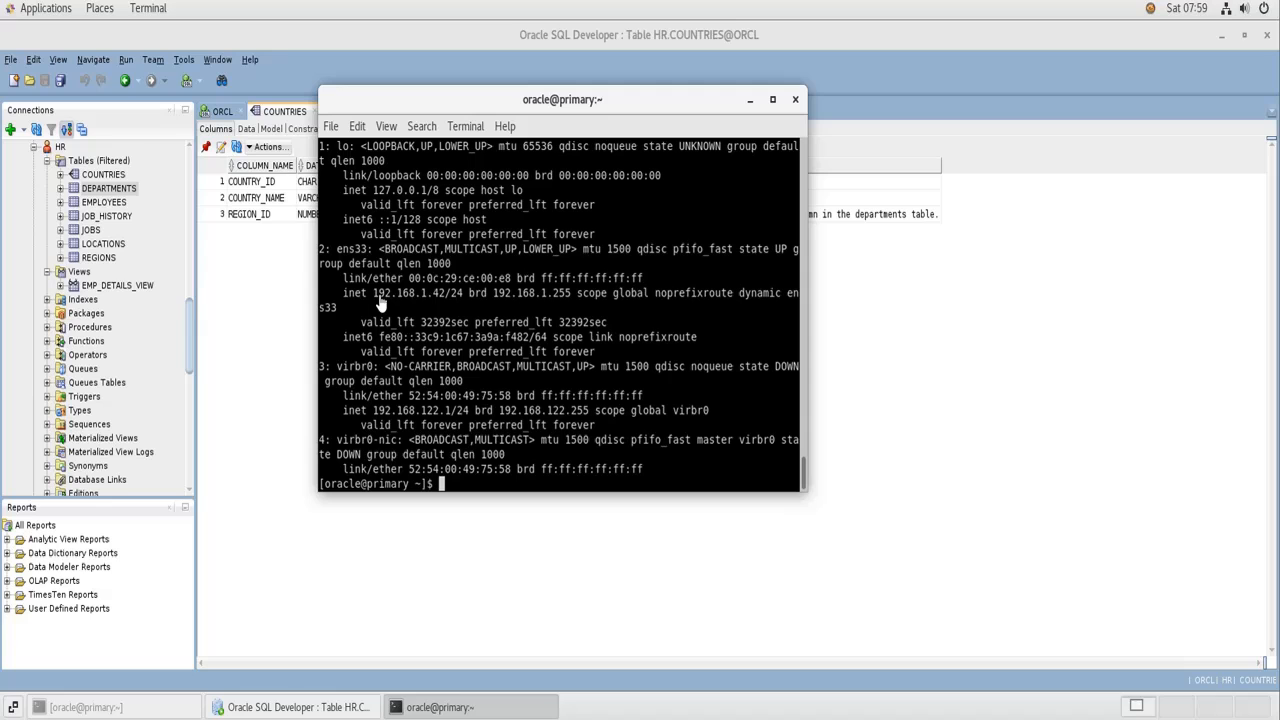
double_click(407, 293)
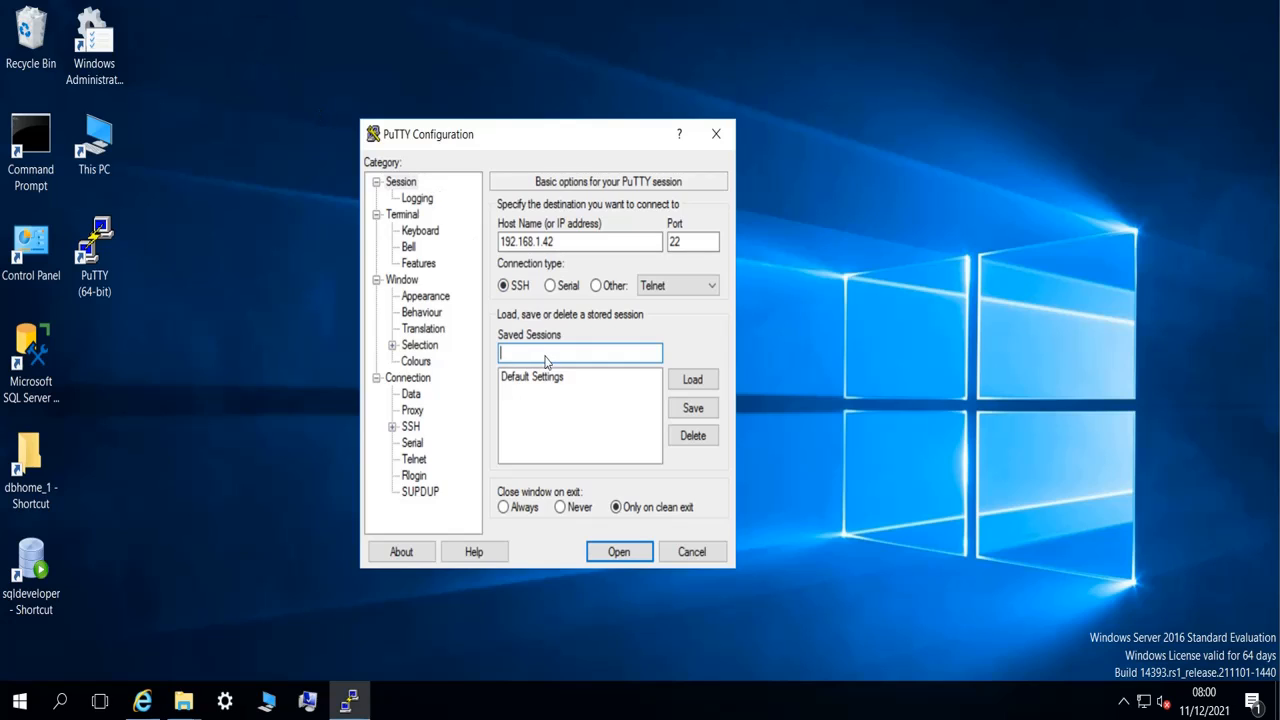
Step: Save the 192.168.1.42 SSH connection as 'Oracle DB Server' and check port 22
text(Oracle DB Serve)
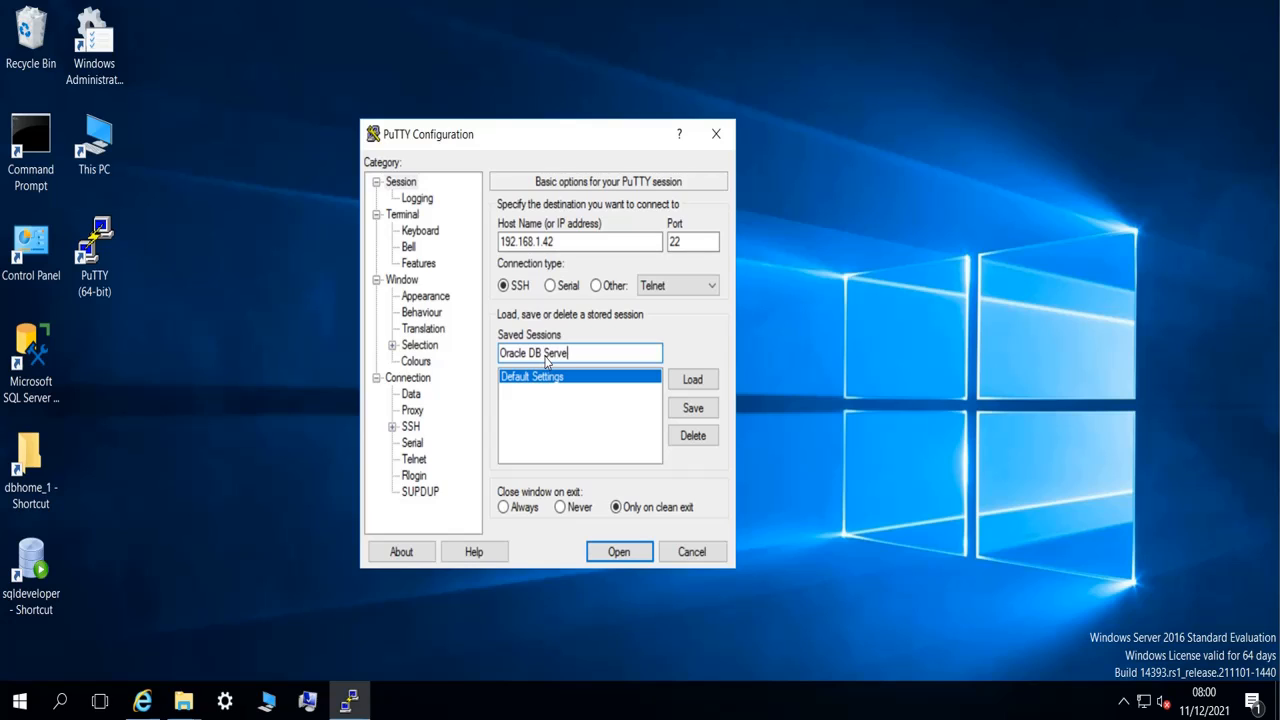
mouse_move(247, 309)
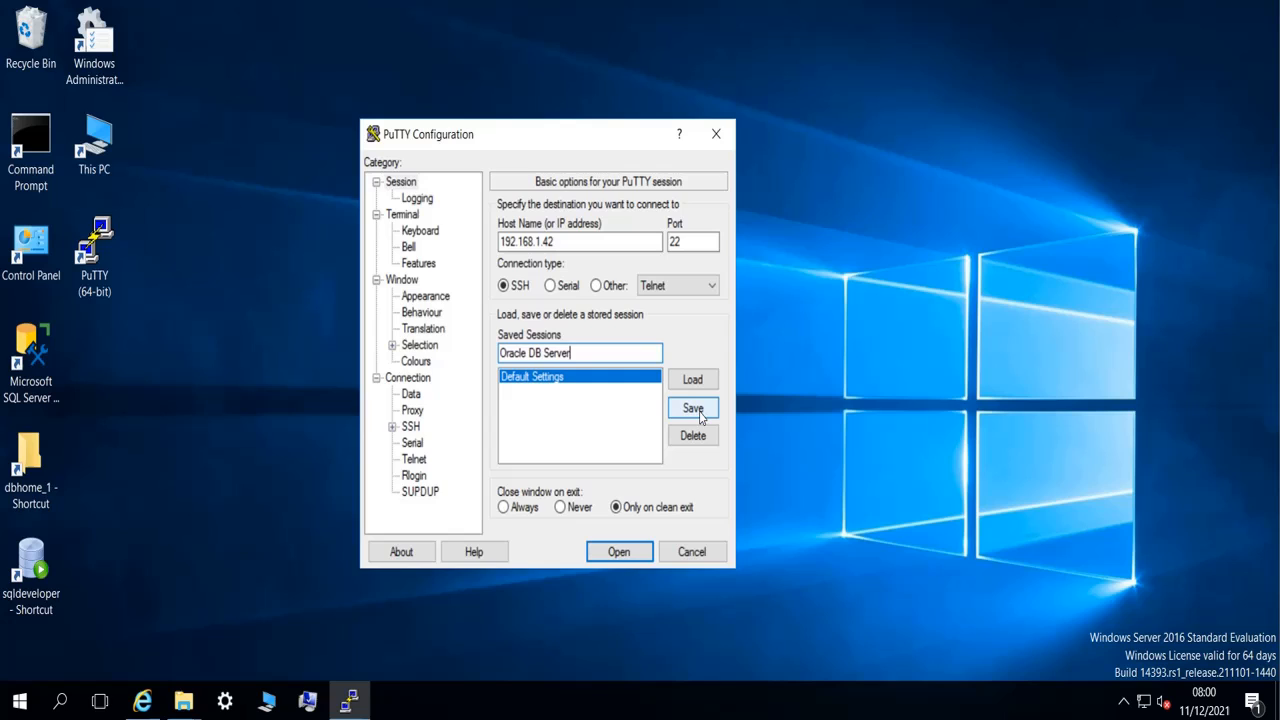
click(692, 408)
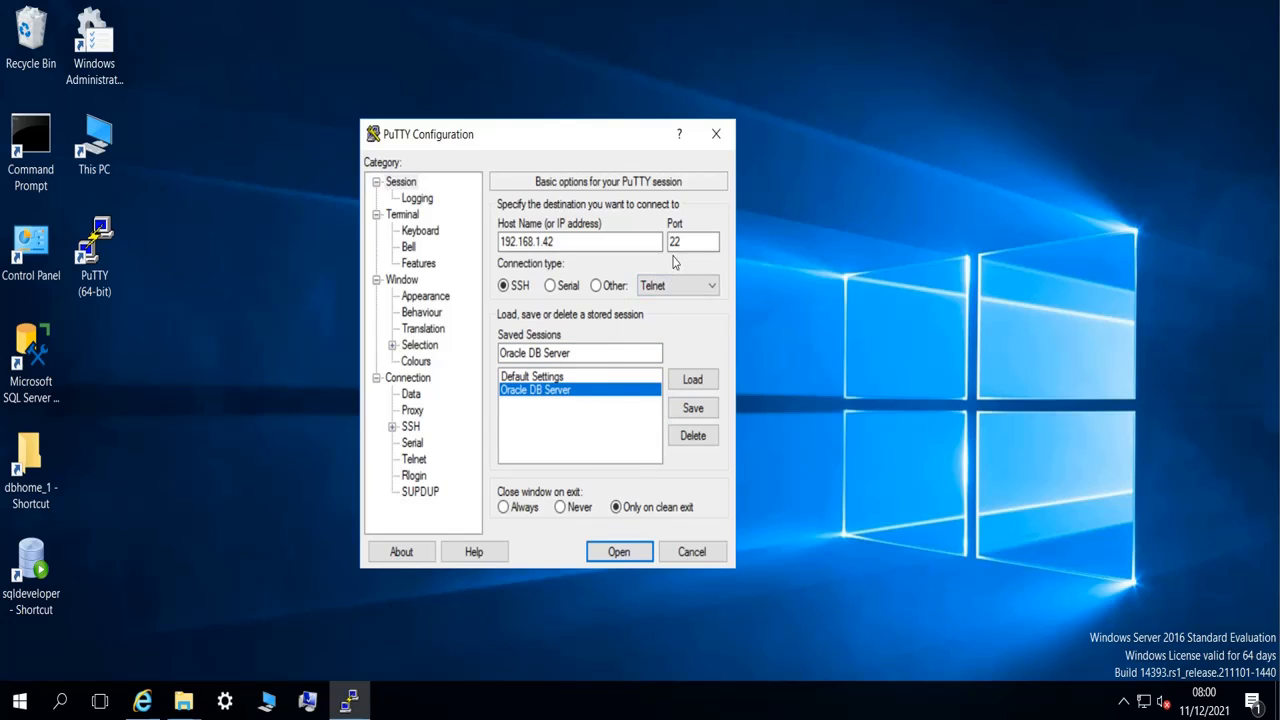
triple_click(693, 241)
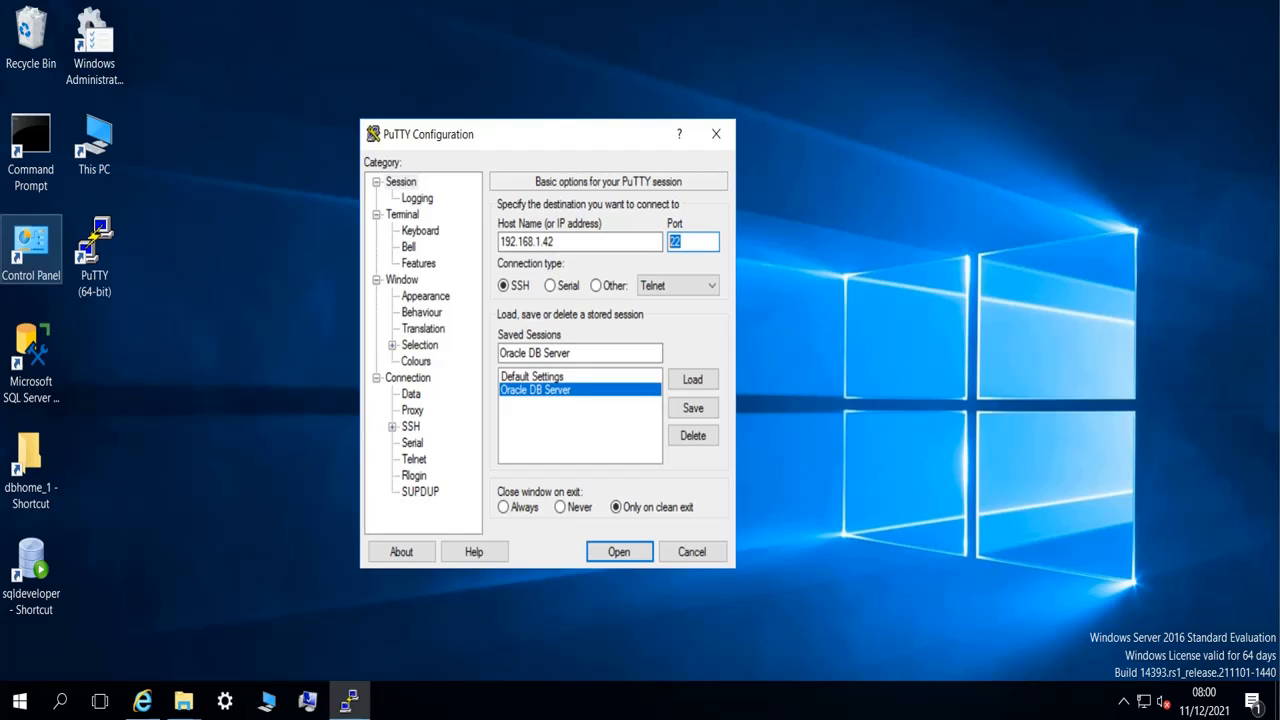
mouse_move(527, 140)
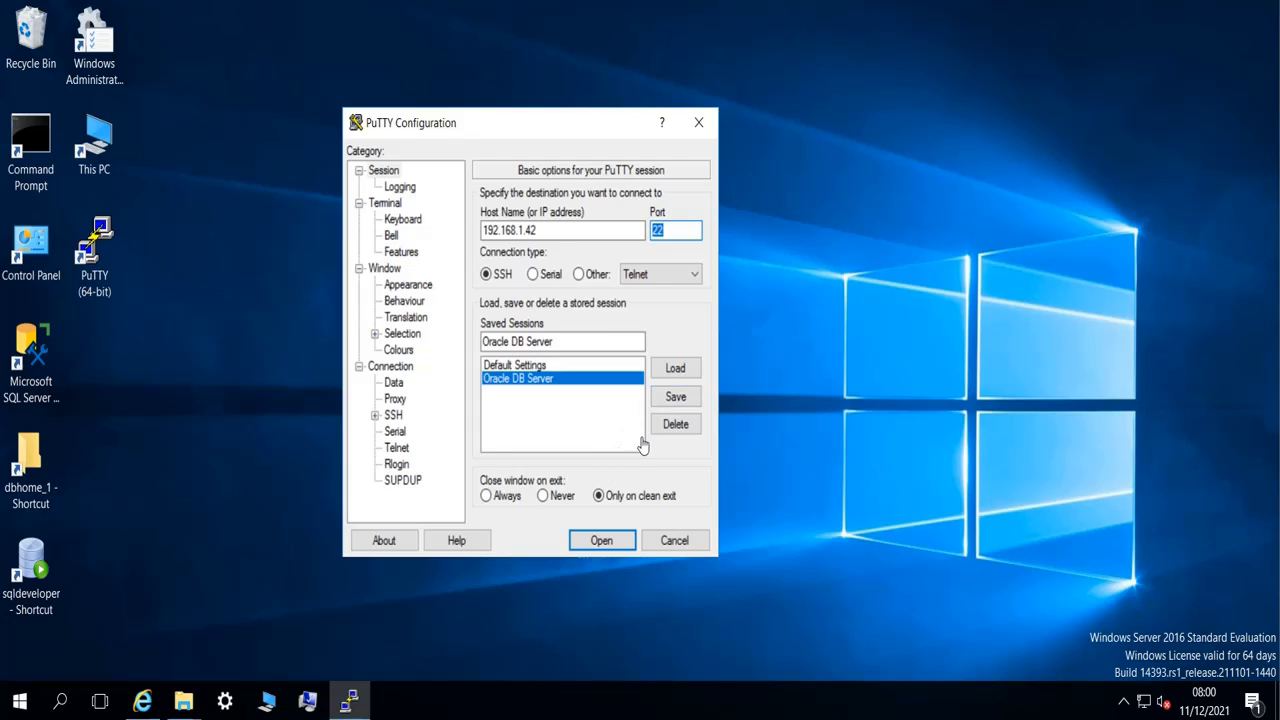
Step: Connect to the saved server and accept its host key in the security alert
click(601, 540)
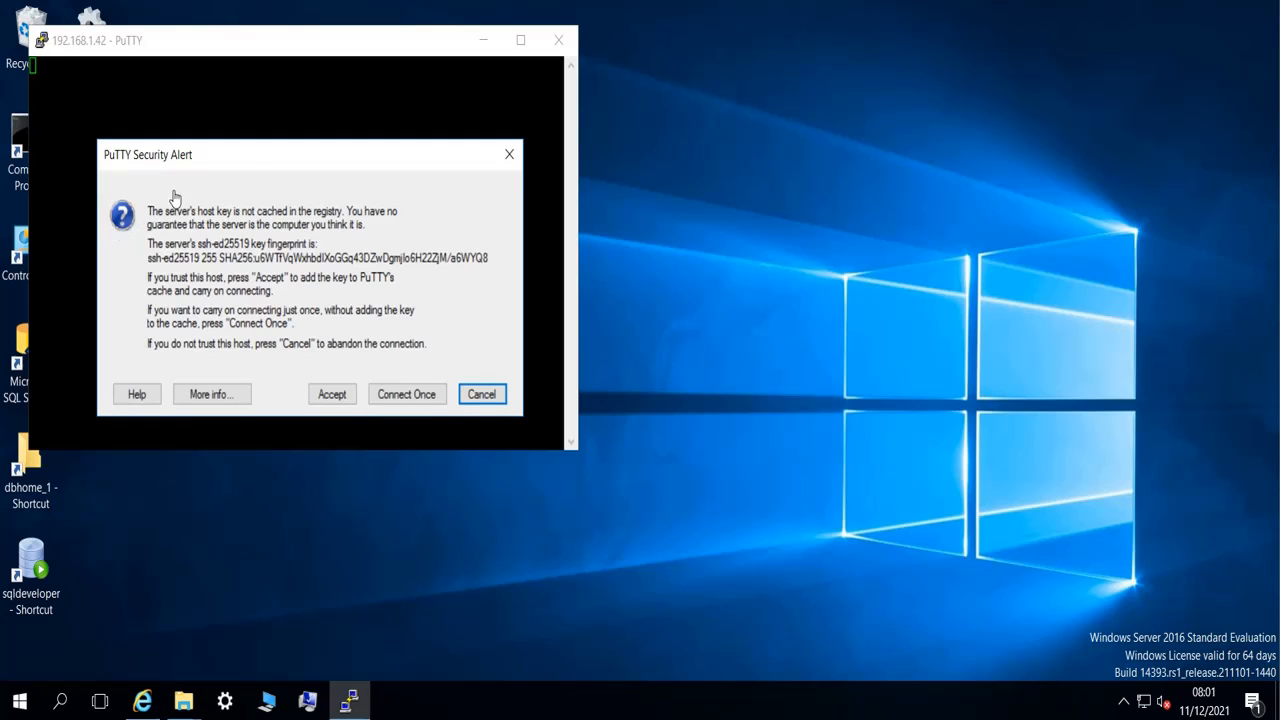
mouse_move(219, 177)
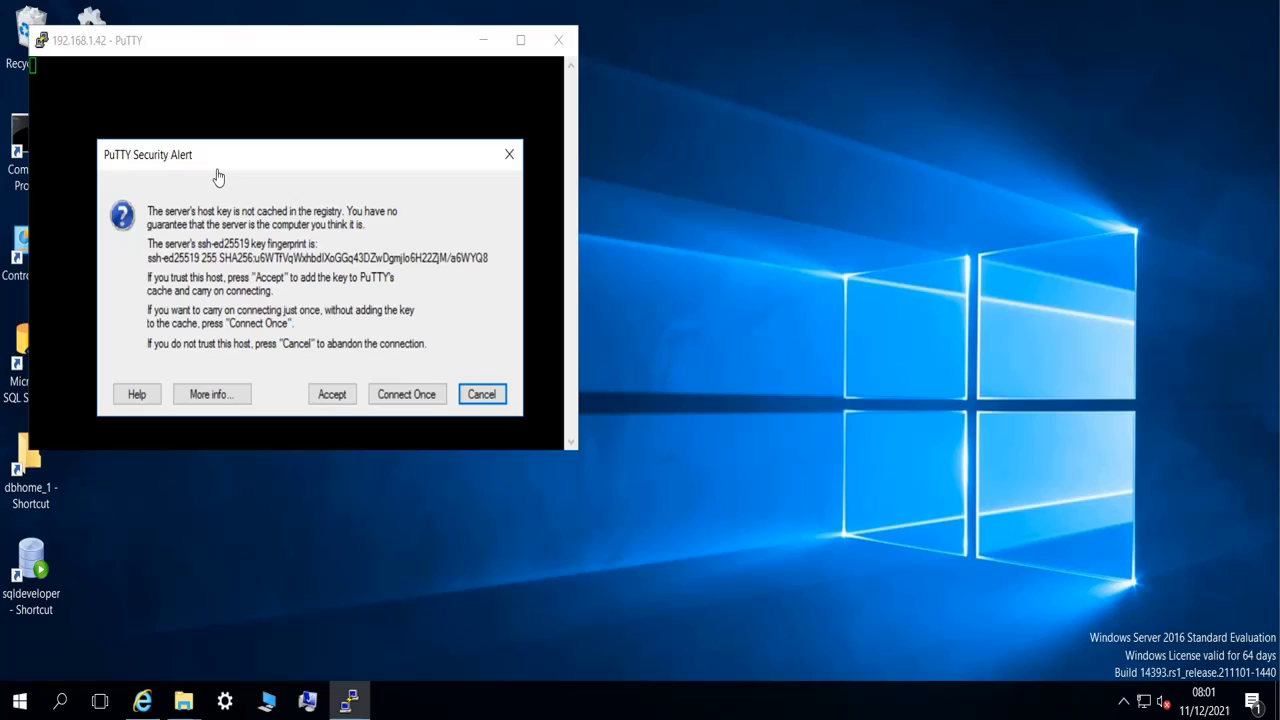
mouse_move(141, 175)
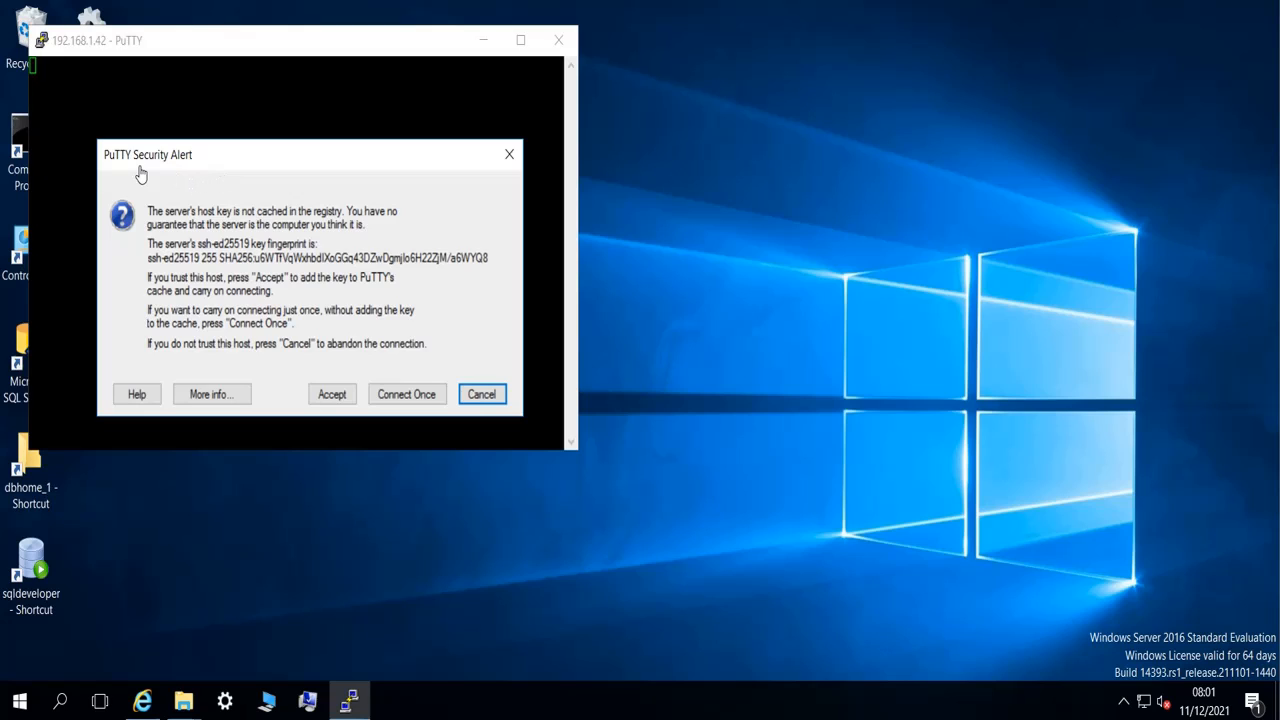
mouse_move(267, 259)
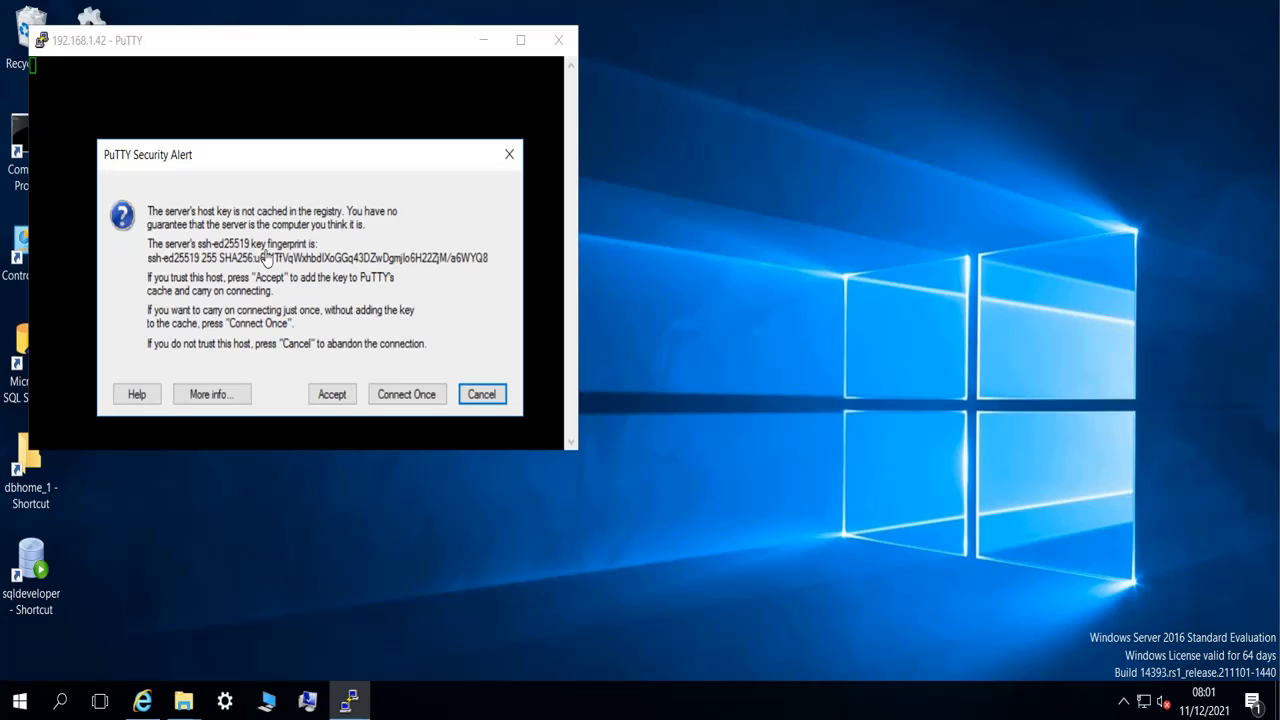
mouse_move(216, 165)
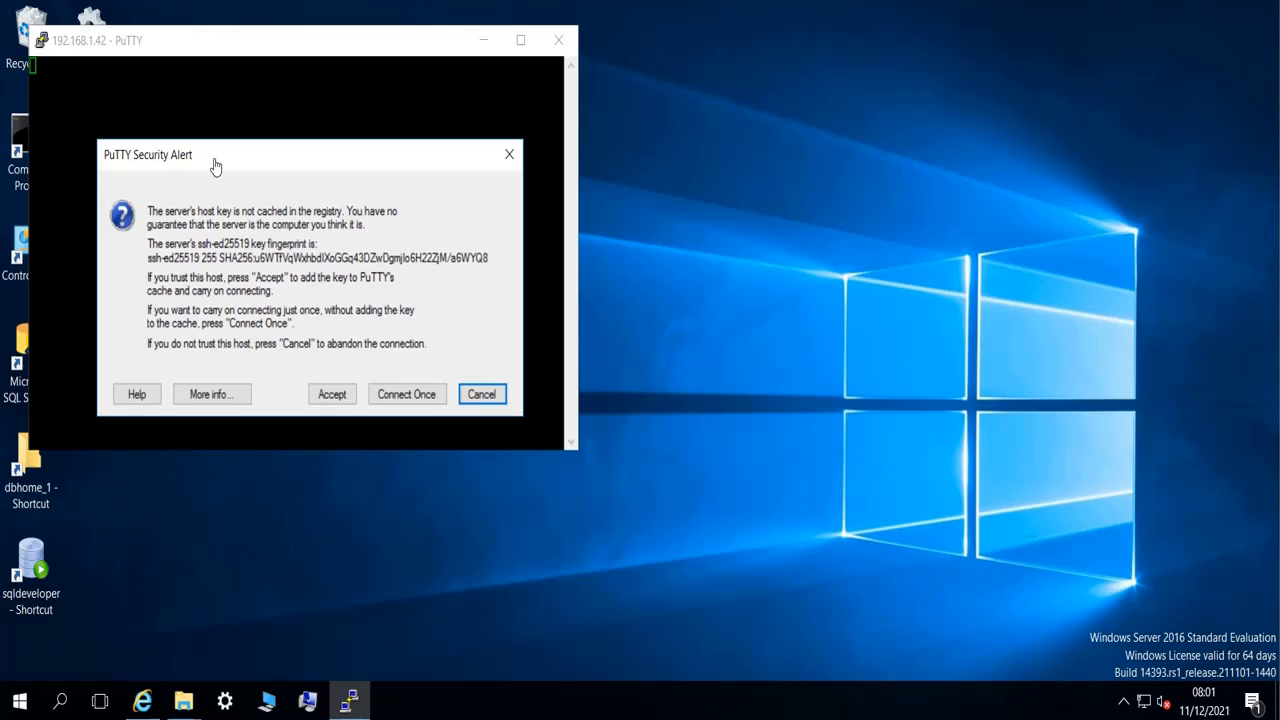
mouse_move(197, 218)
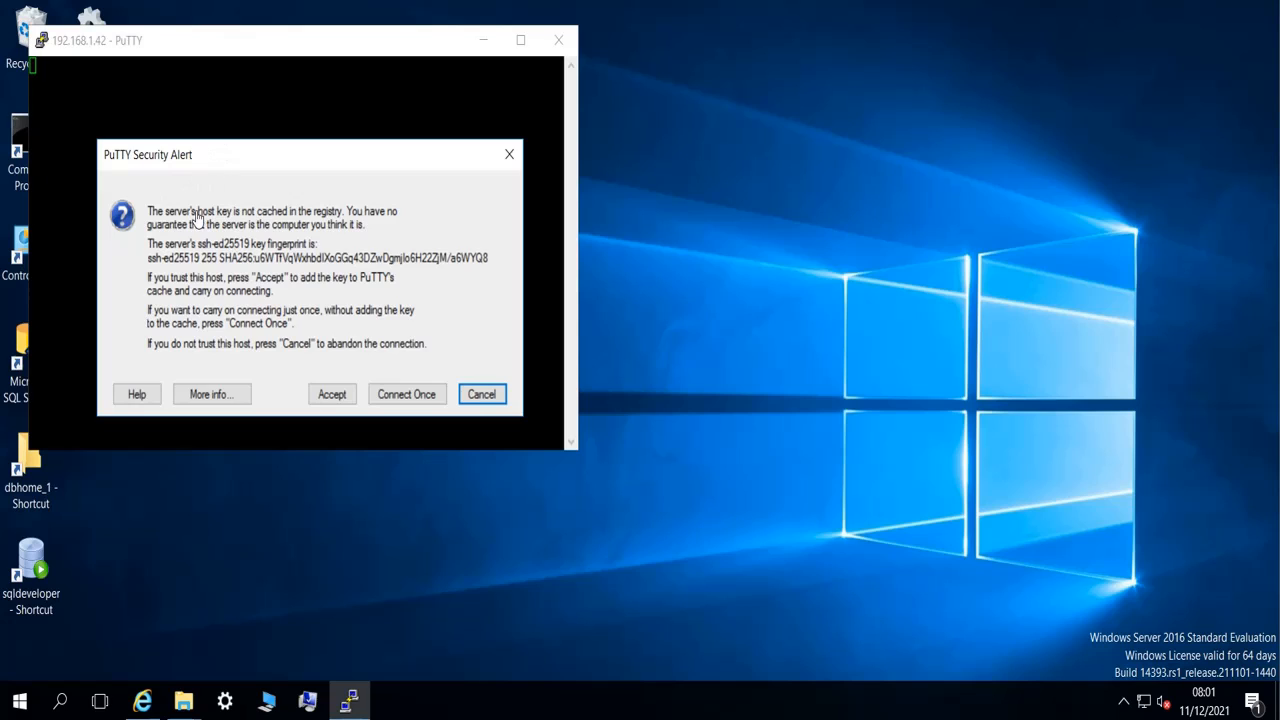
mouse_move(281, 363)
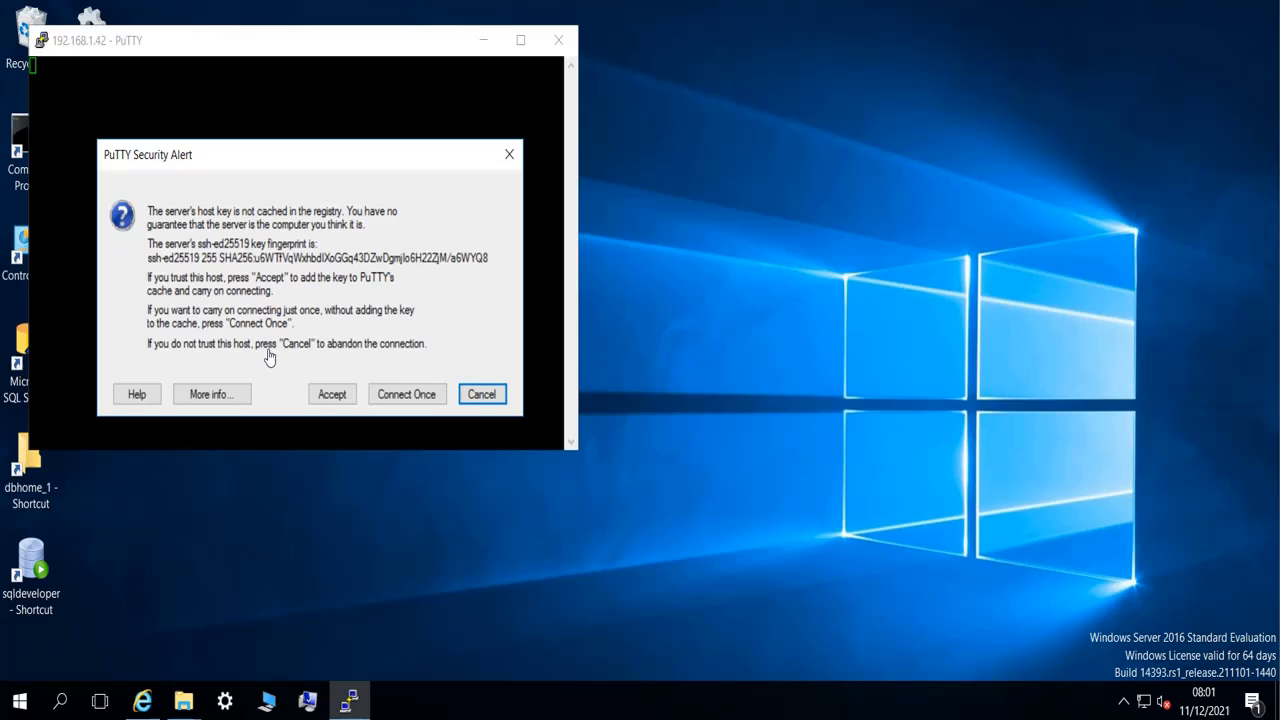
mouse_move(84, 368)
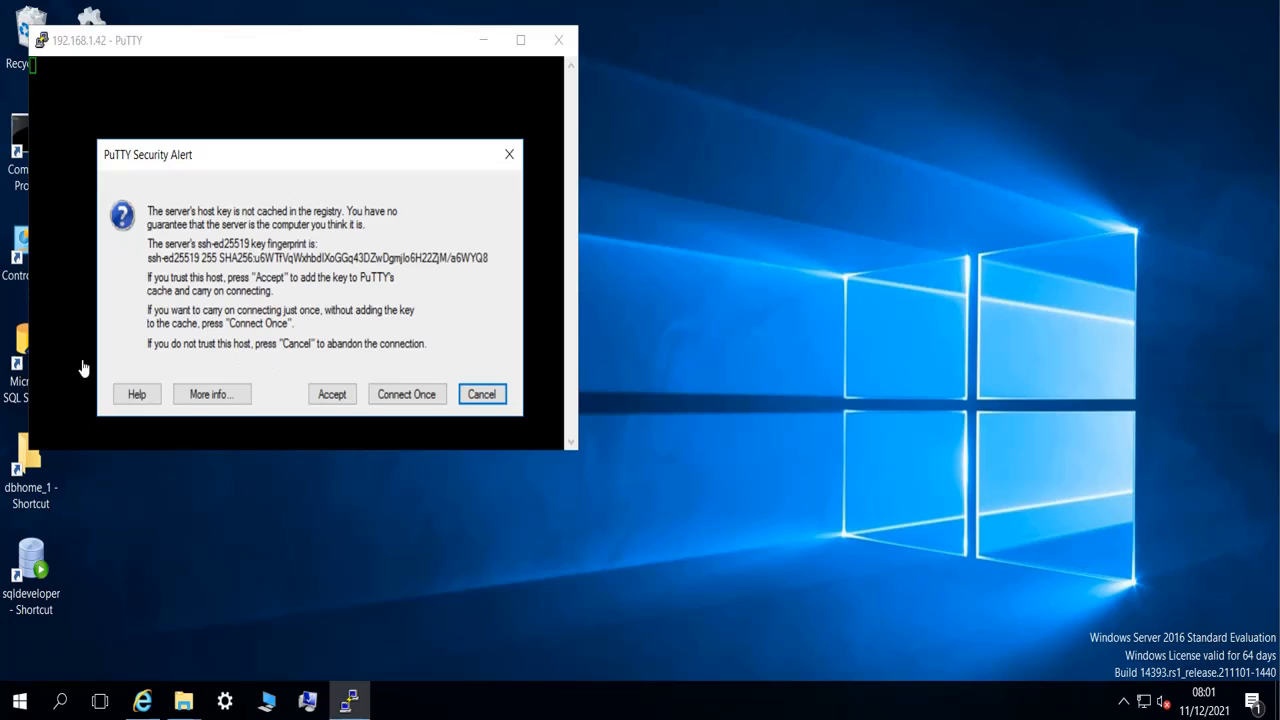
mouse_move(331, 394)
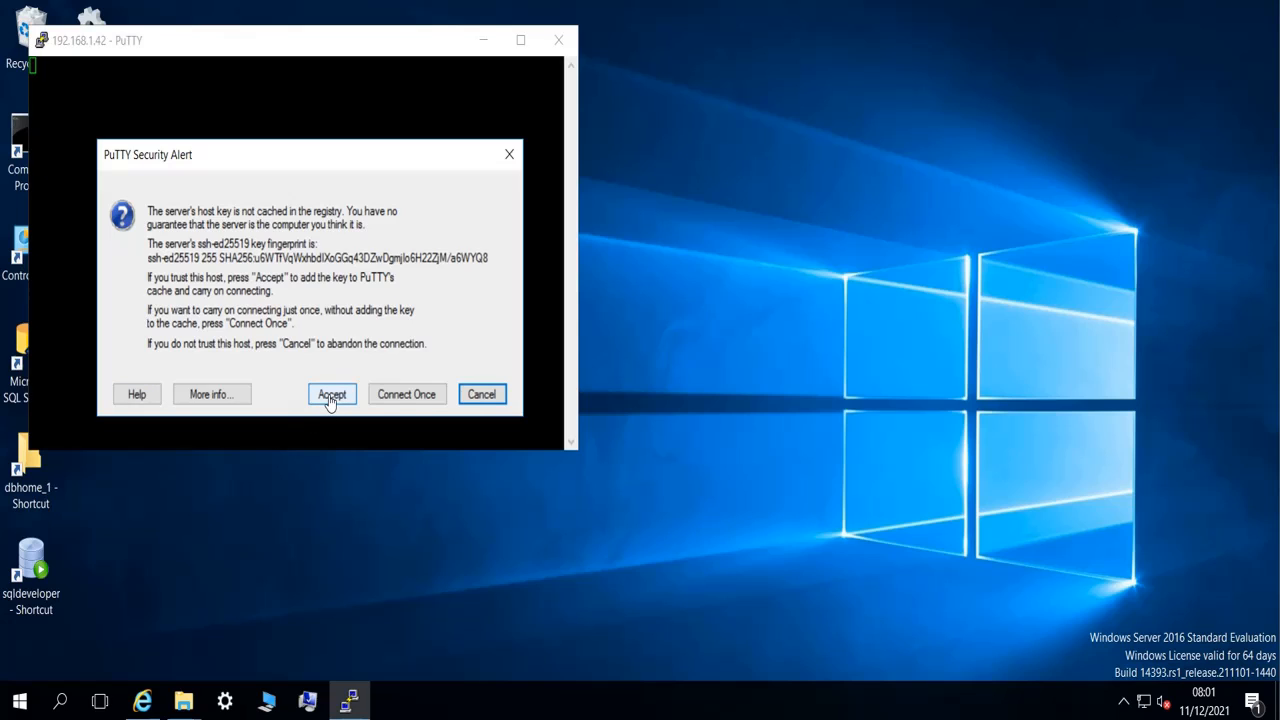
mouse_move(406, 394)
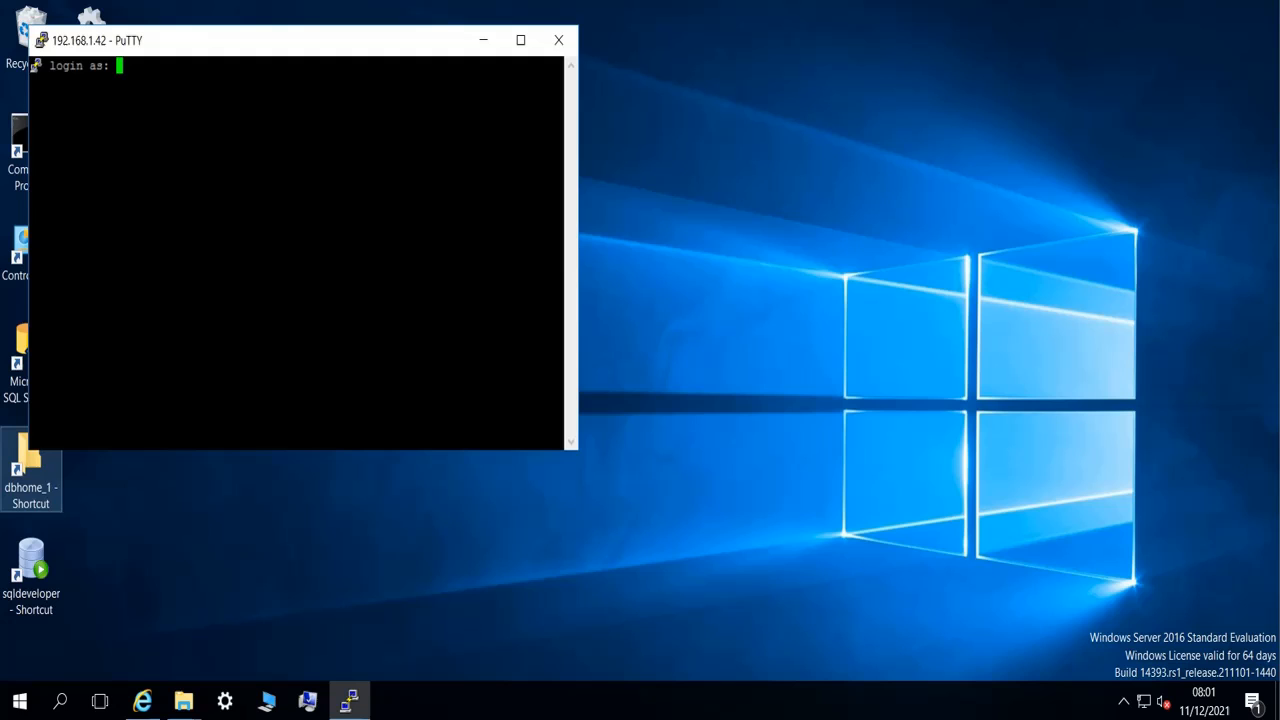
Step: Reposition the PuTTY window and log in as oracle with its password
drag(95, 40, 455, 105)
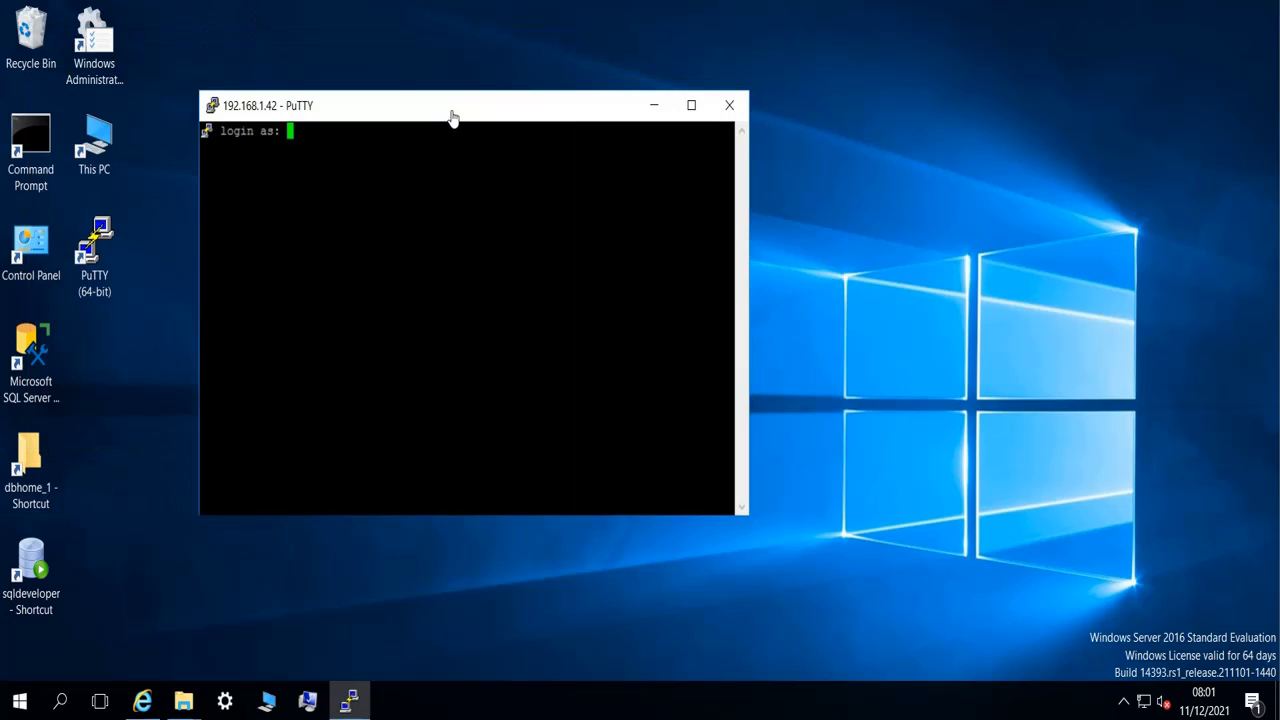
drag(450, 105, 510, 130)
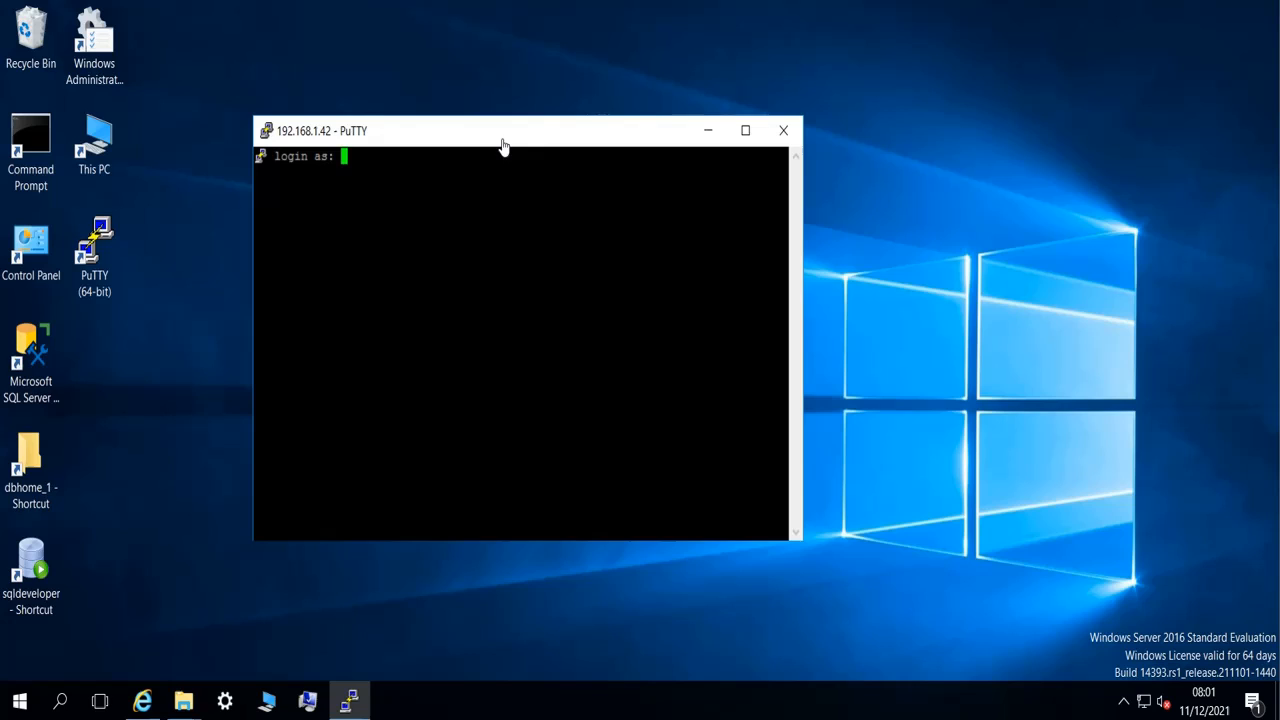
mouse_move(423, 227)
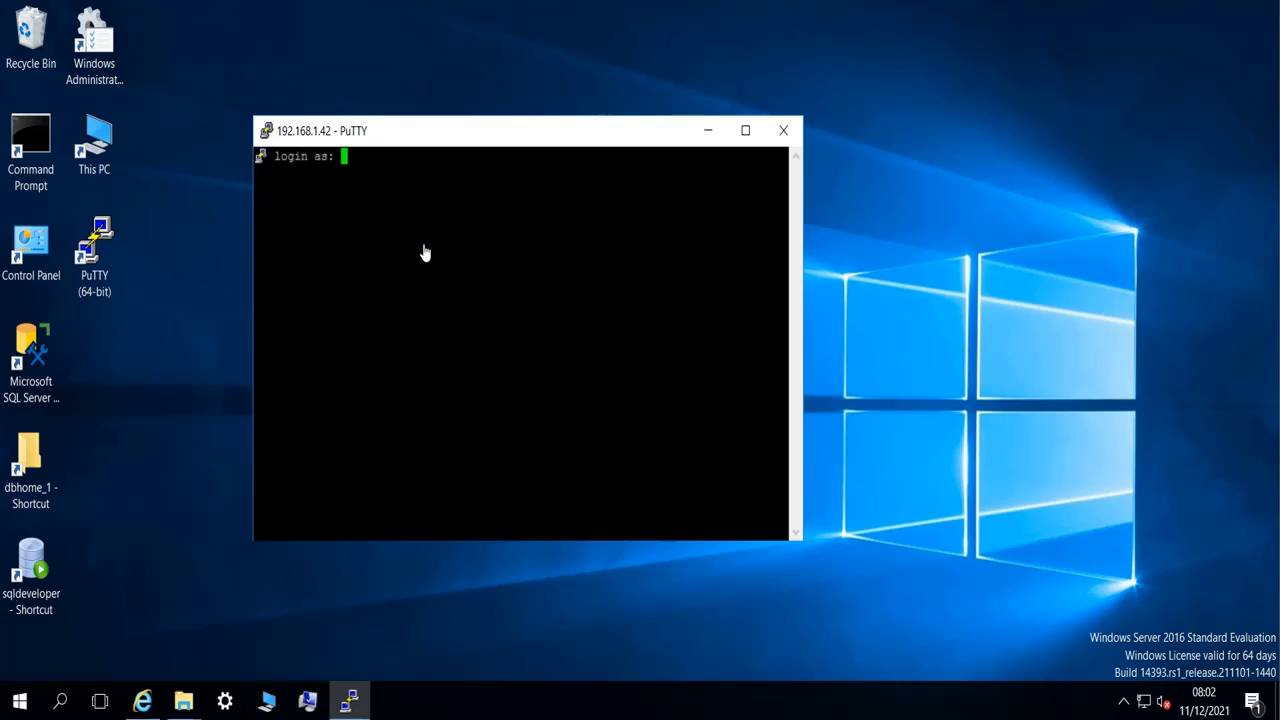
text(oracle)
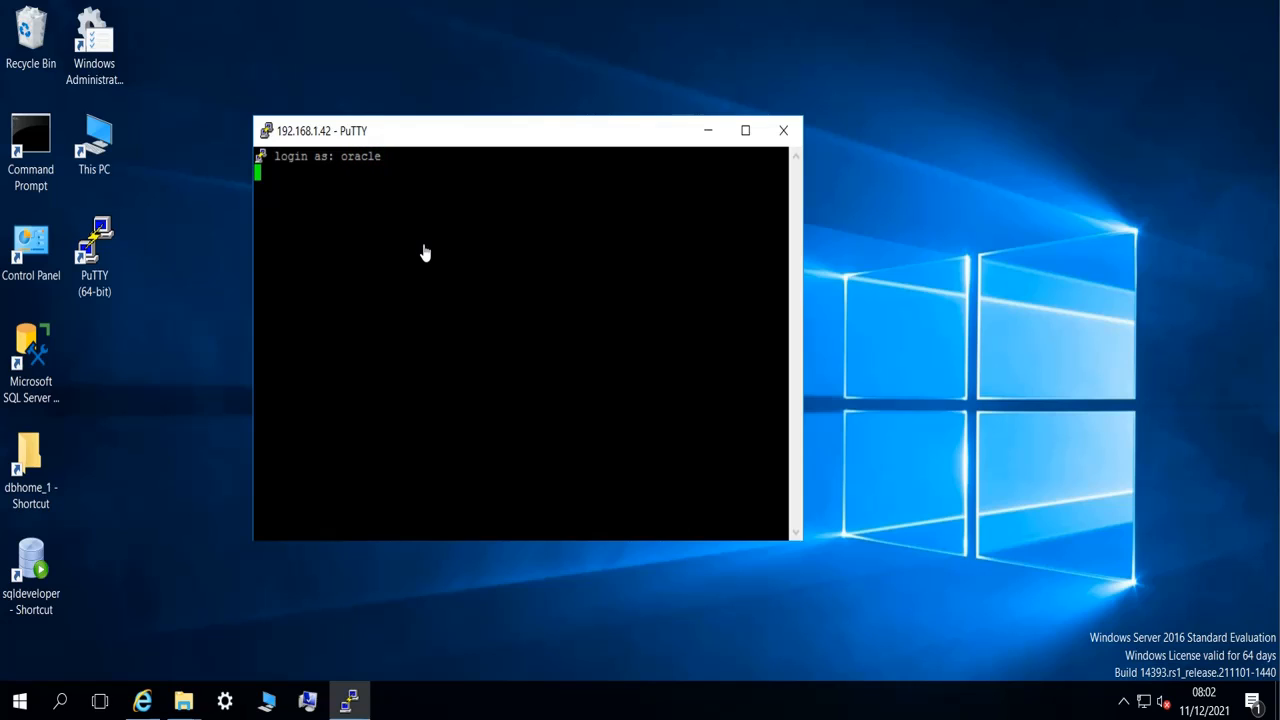
key(Return)
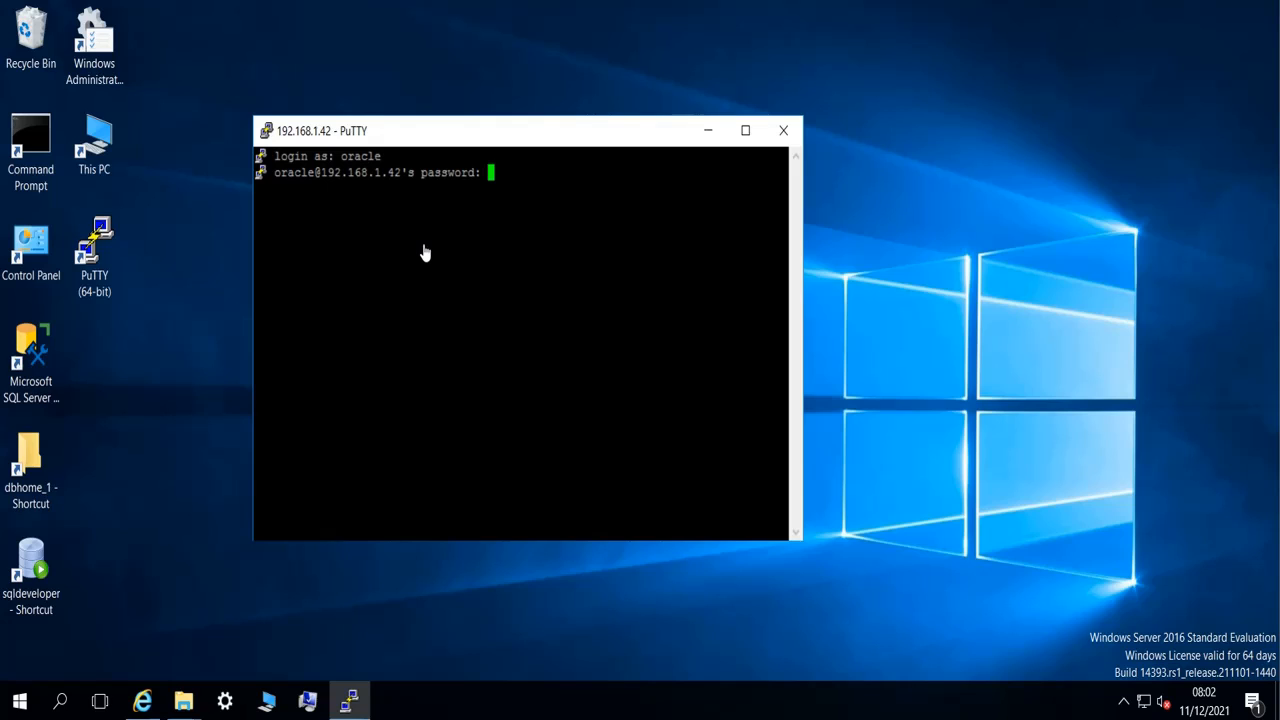
key(Return)
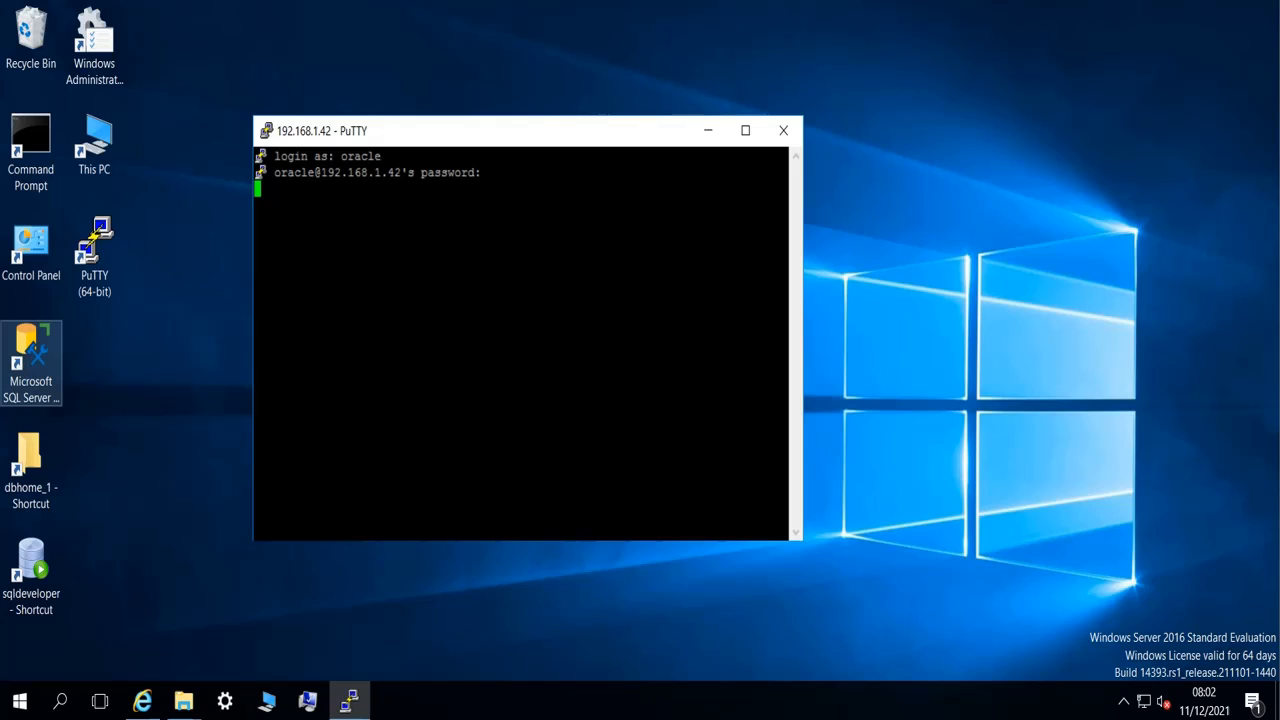
key(Return)
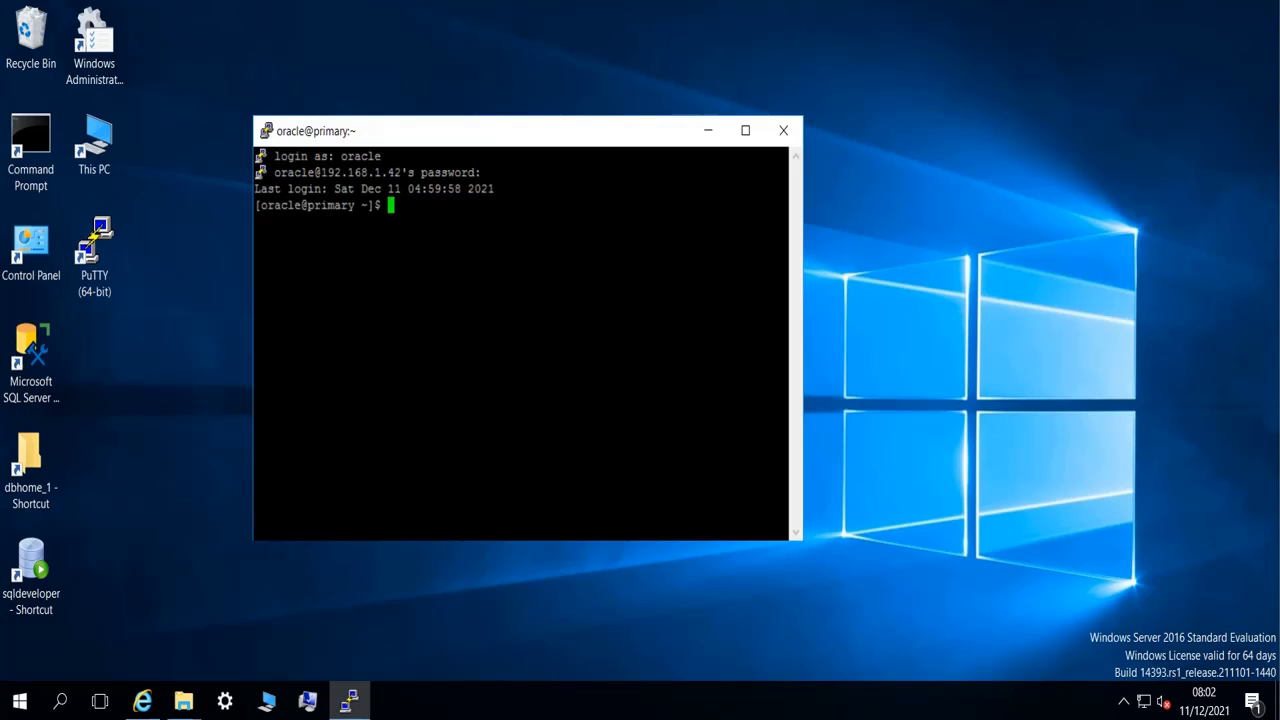
mouse_move(352, 213)
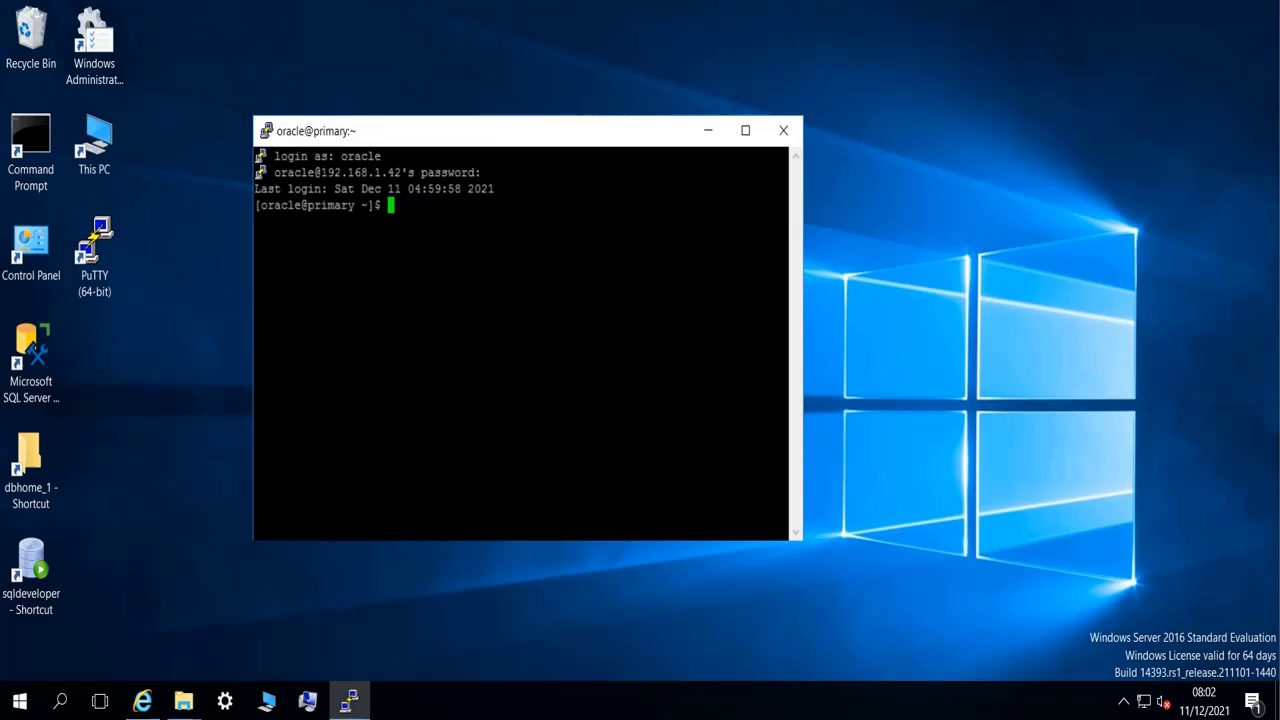
Step: Show the current directory with pwd and list the home folder with ls -l
double_click(330, 205)
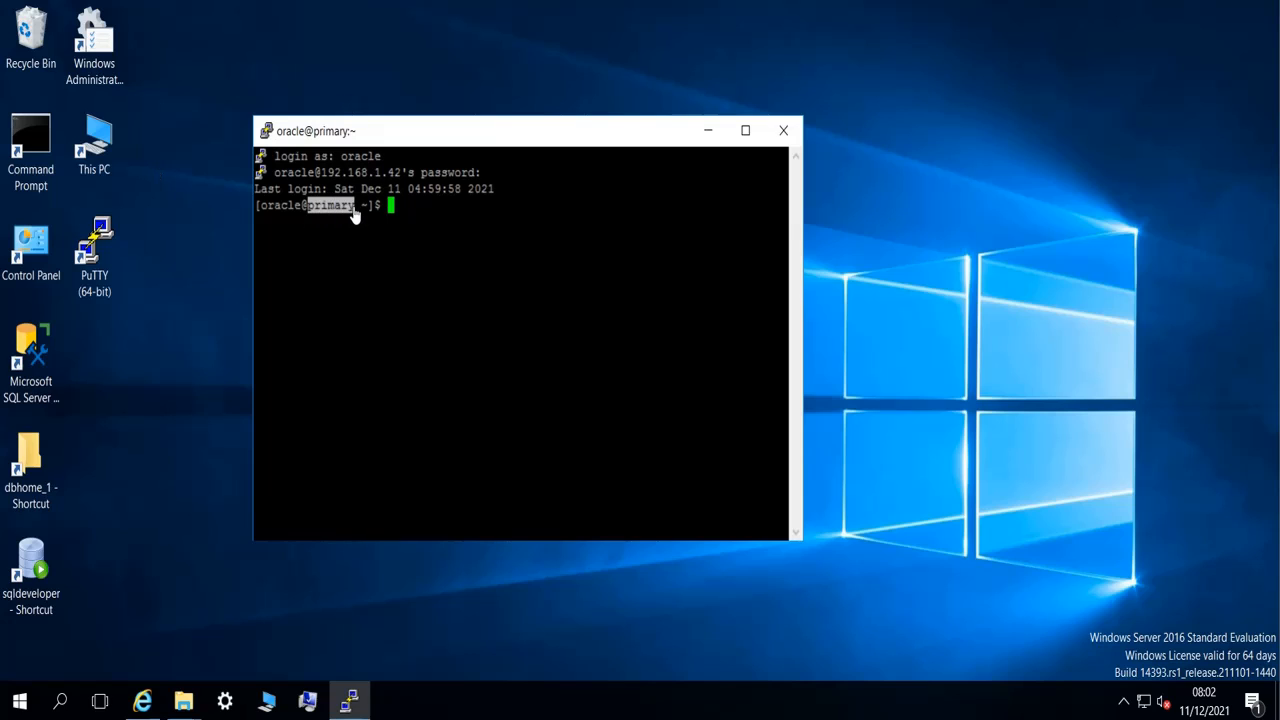
mouse_move(429, 351)
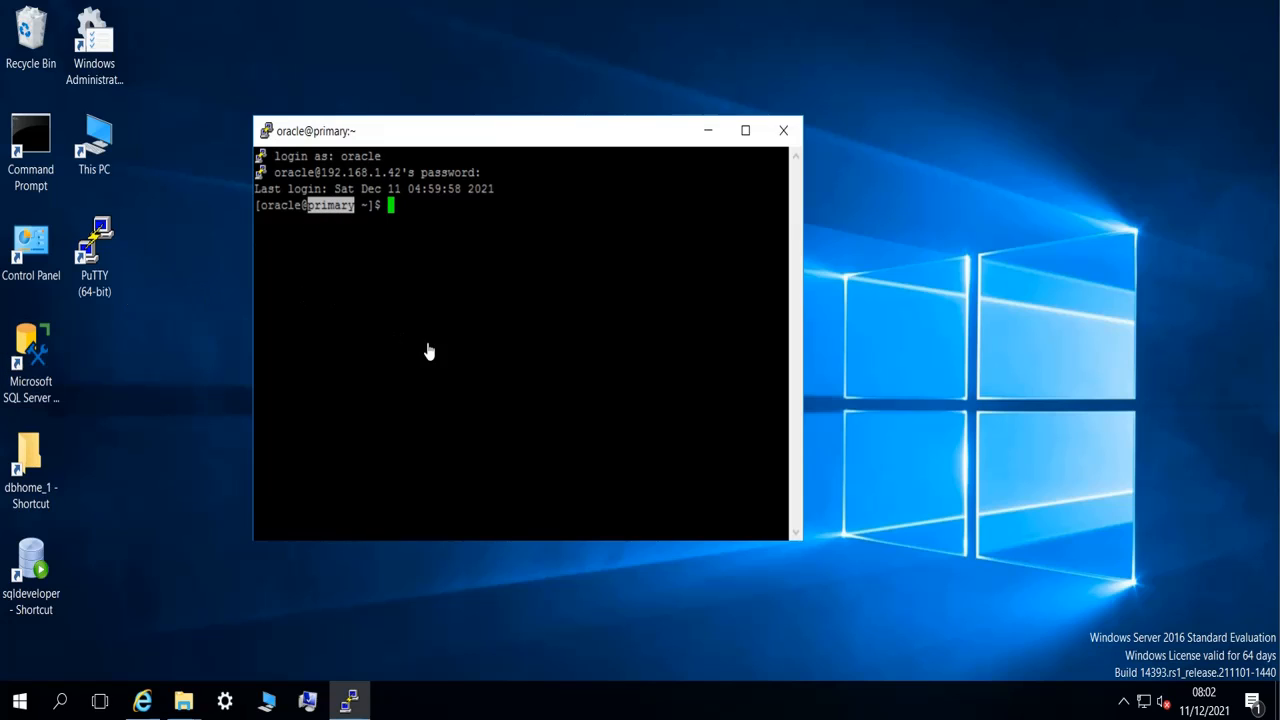
text(pwd)
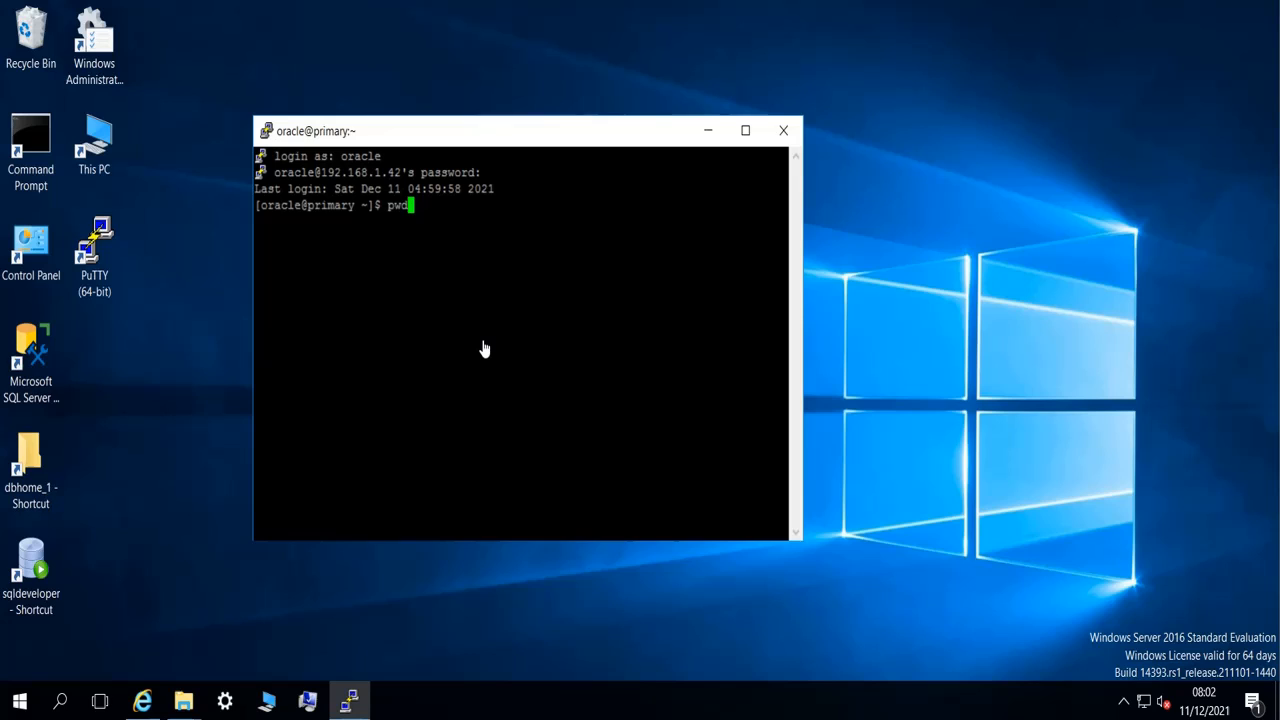
key(Return)
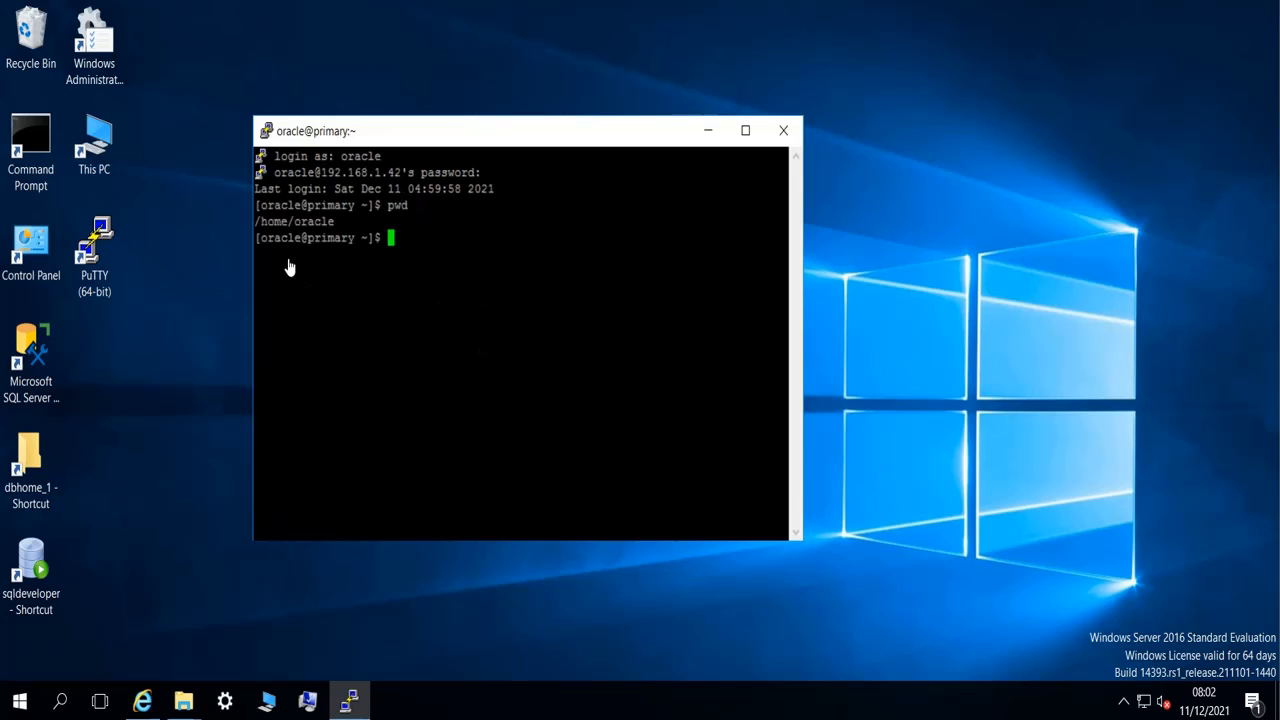
double_click(295, 221)
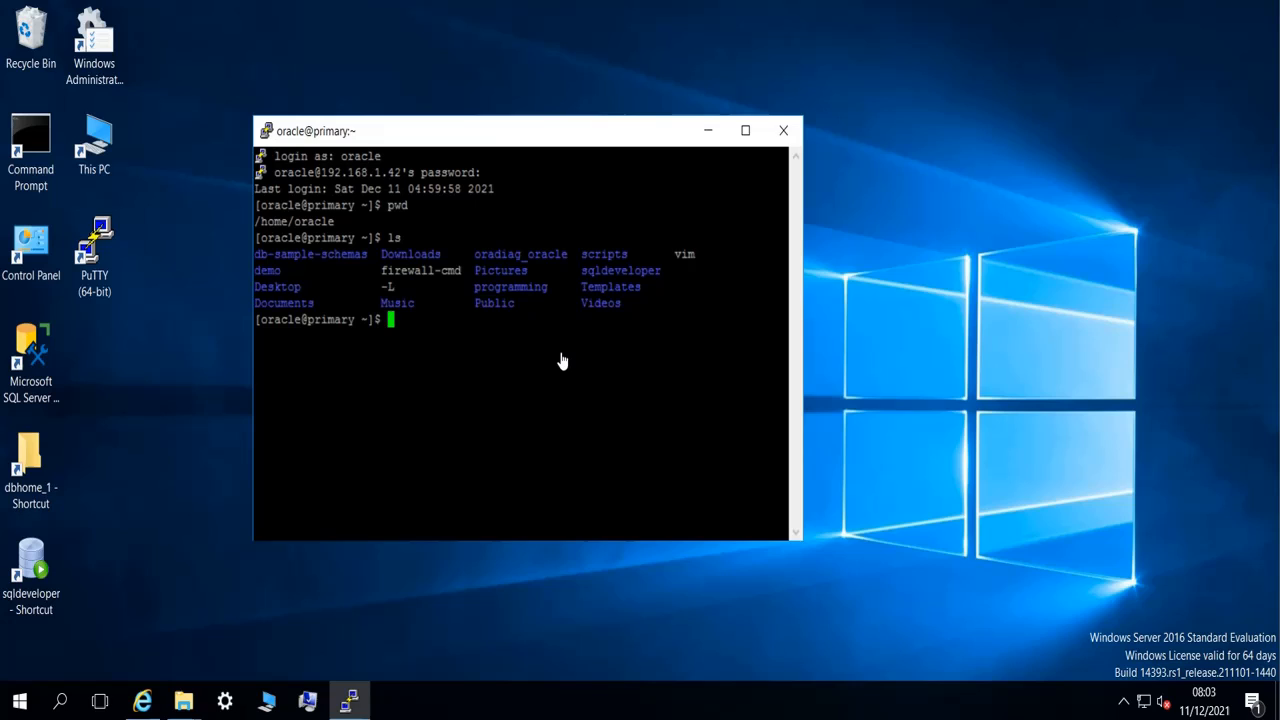
text(ls)
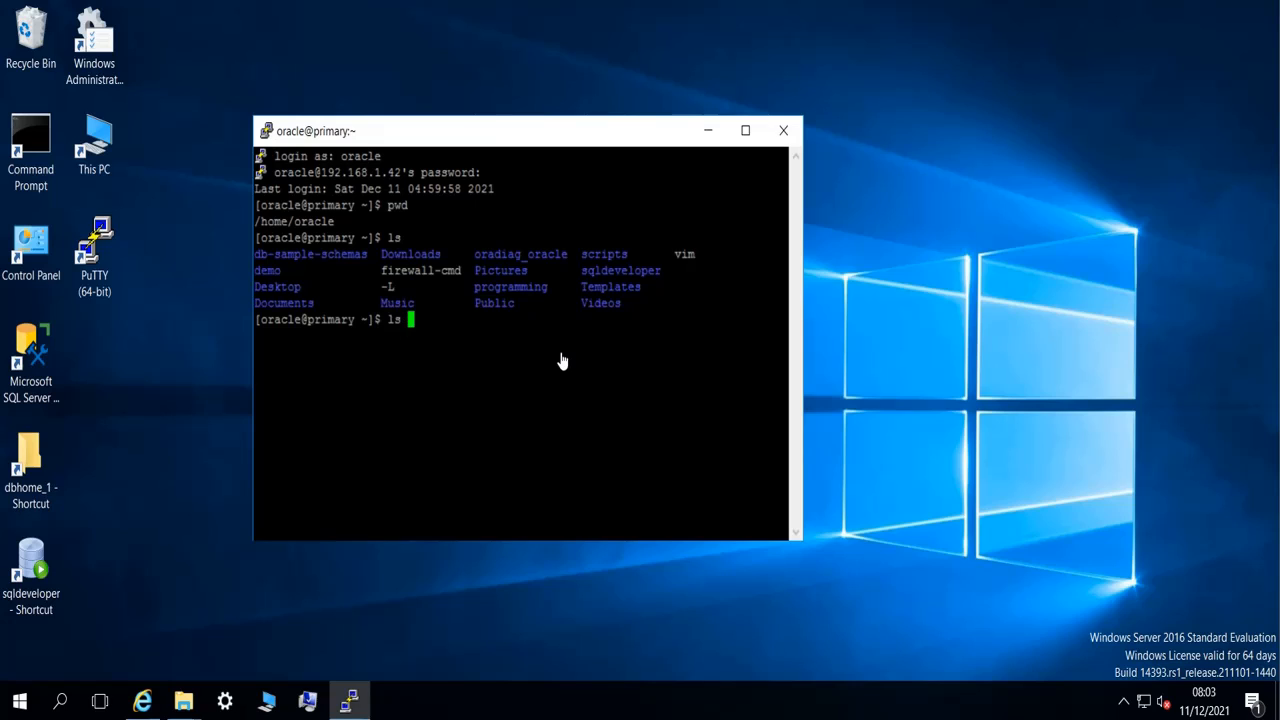
text(-l)
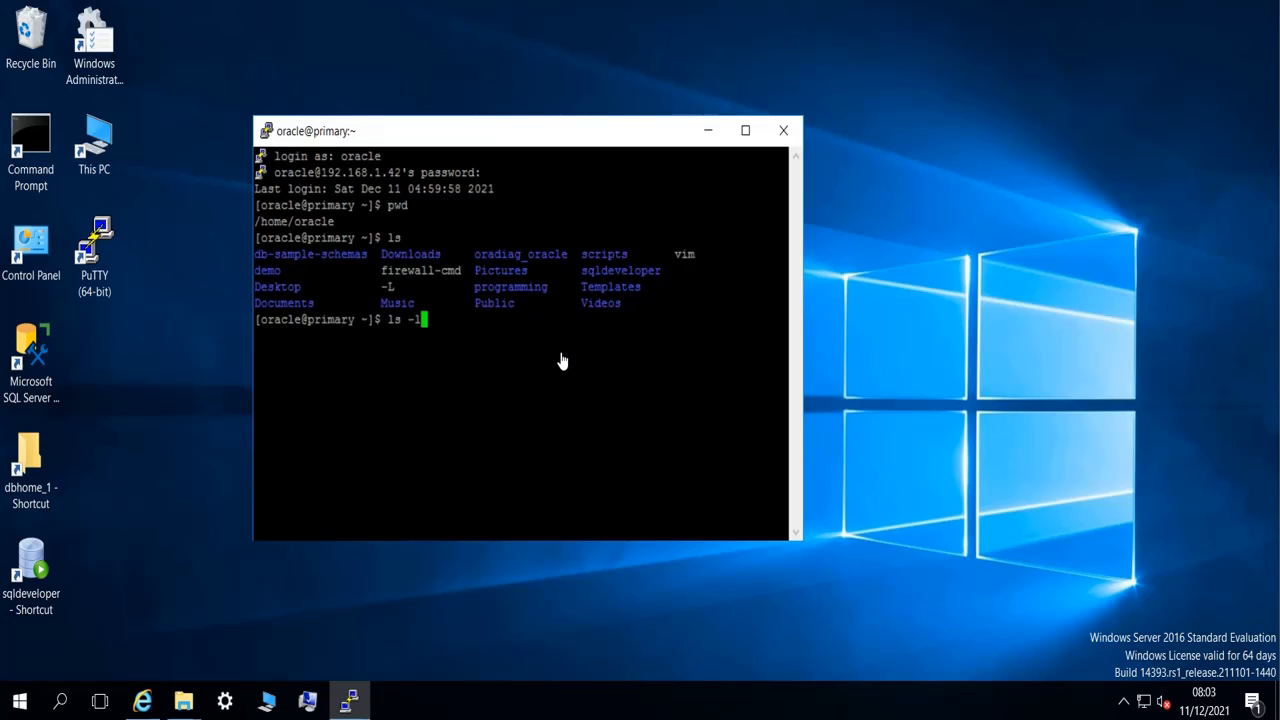
key(Return)
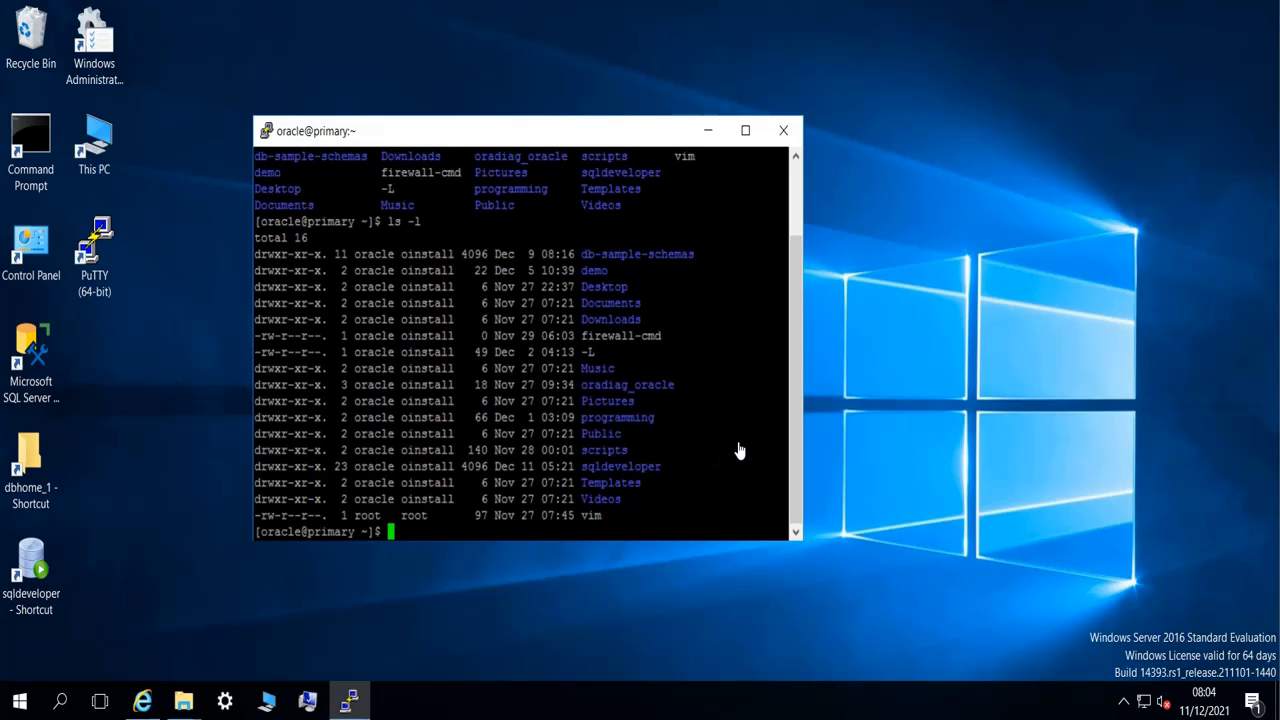
Step: Change into db-sample-schemas and list its contents with ls -l
text(cd db-sample-schemas/)
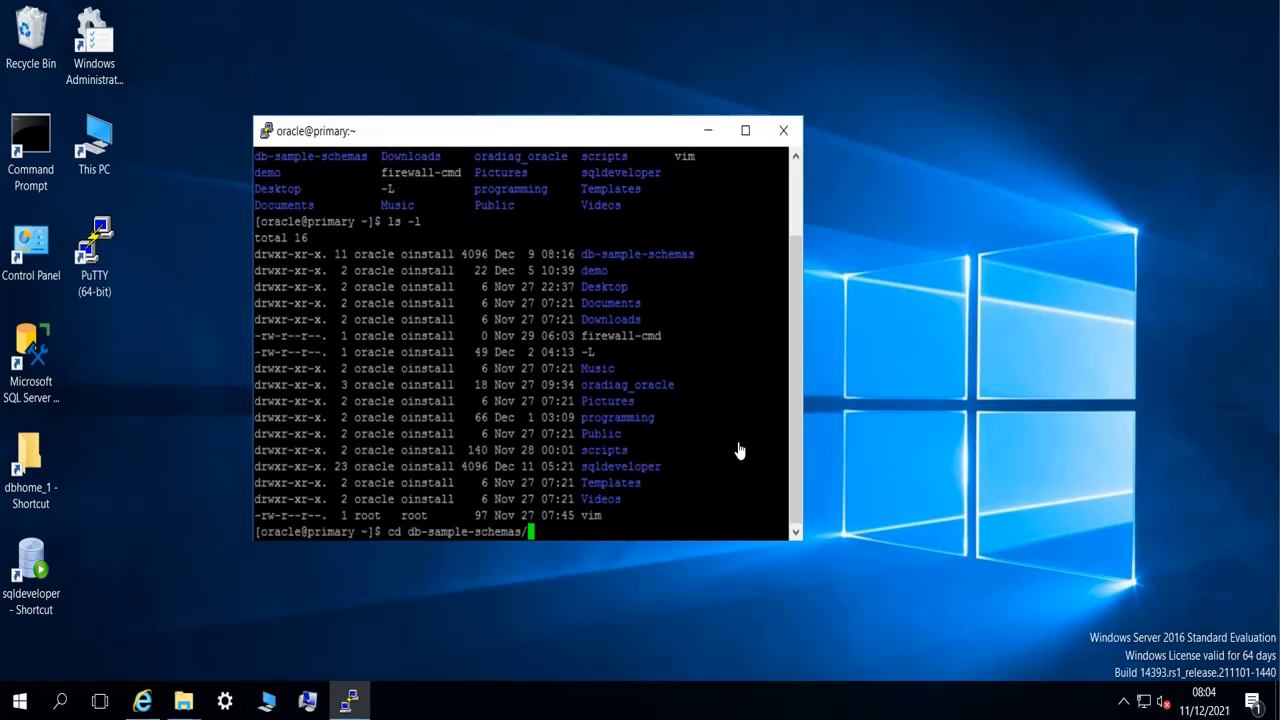
key(Return)
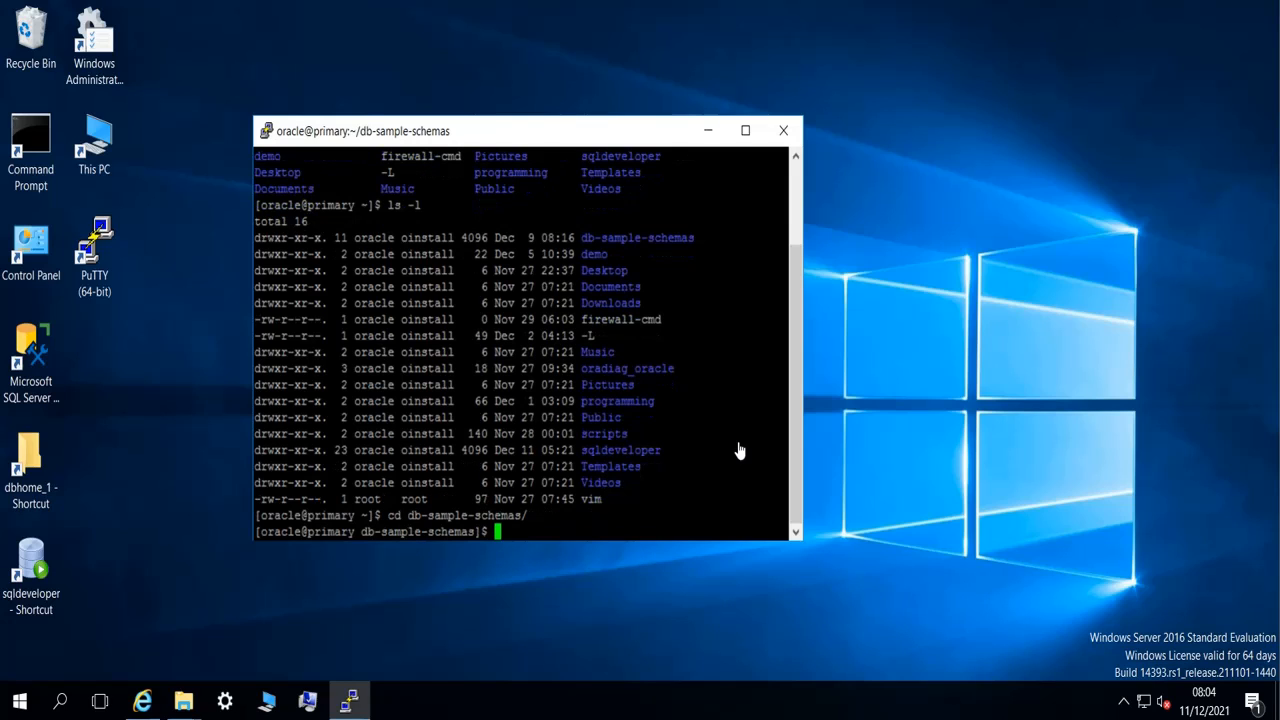
text(ls -l)
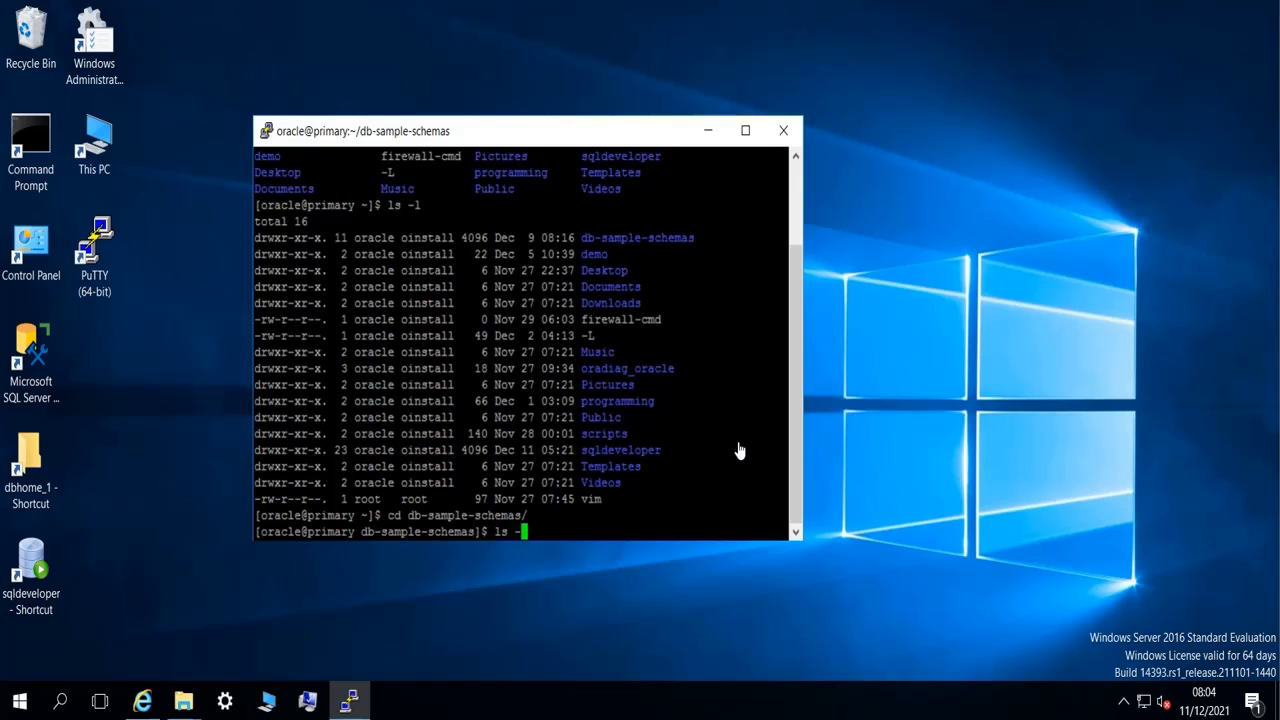
key(Return)
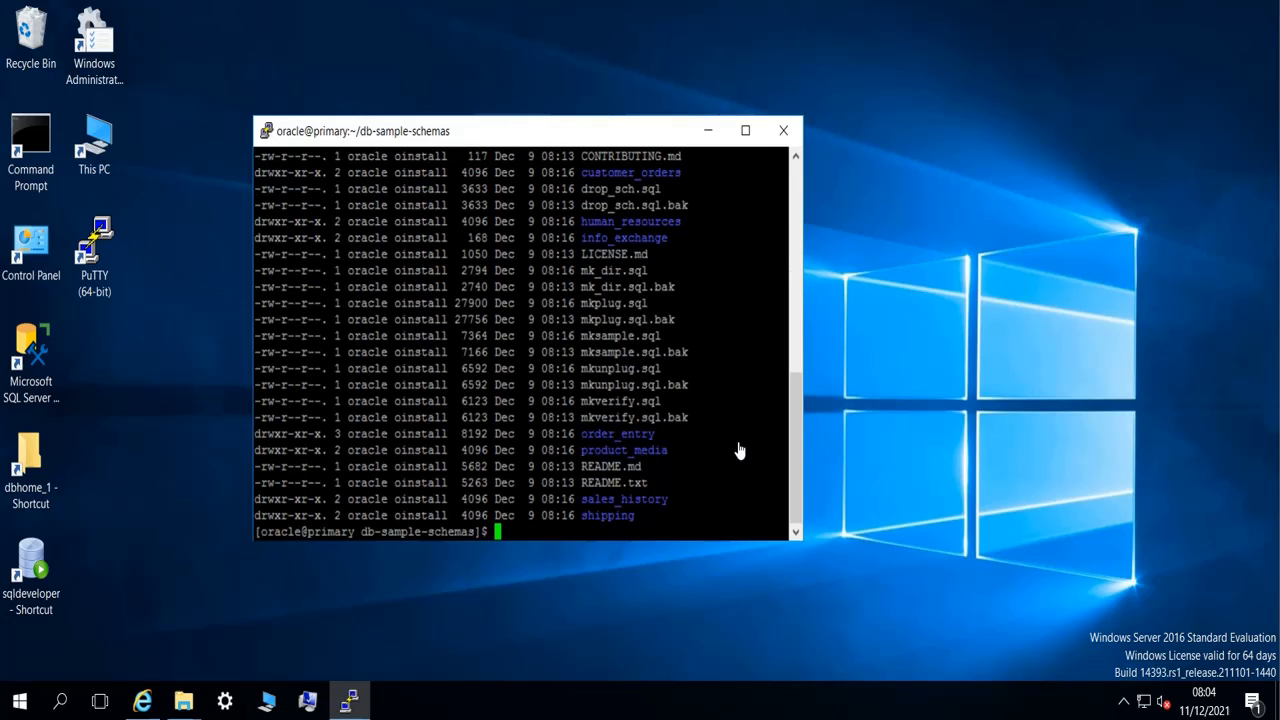